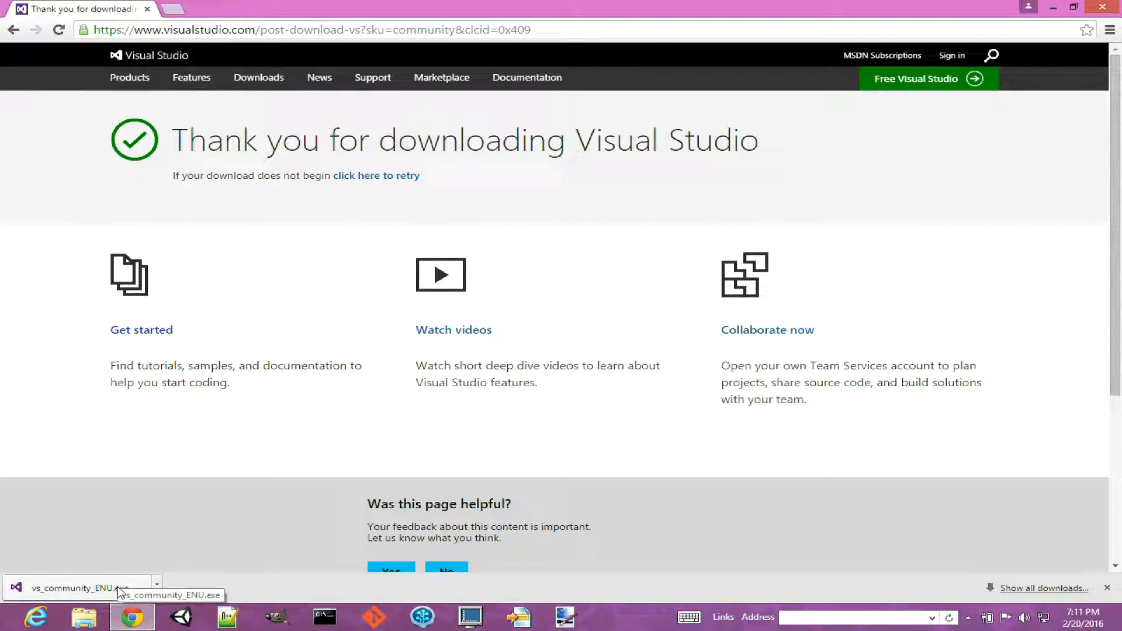
- Launch the downloaded vs_community_ENU.exe installer and close Chrome
click(83, 587)
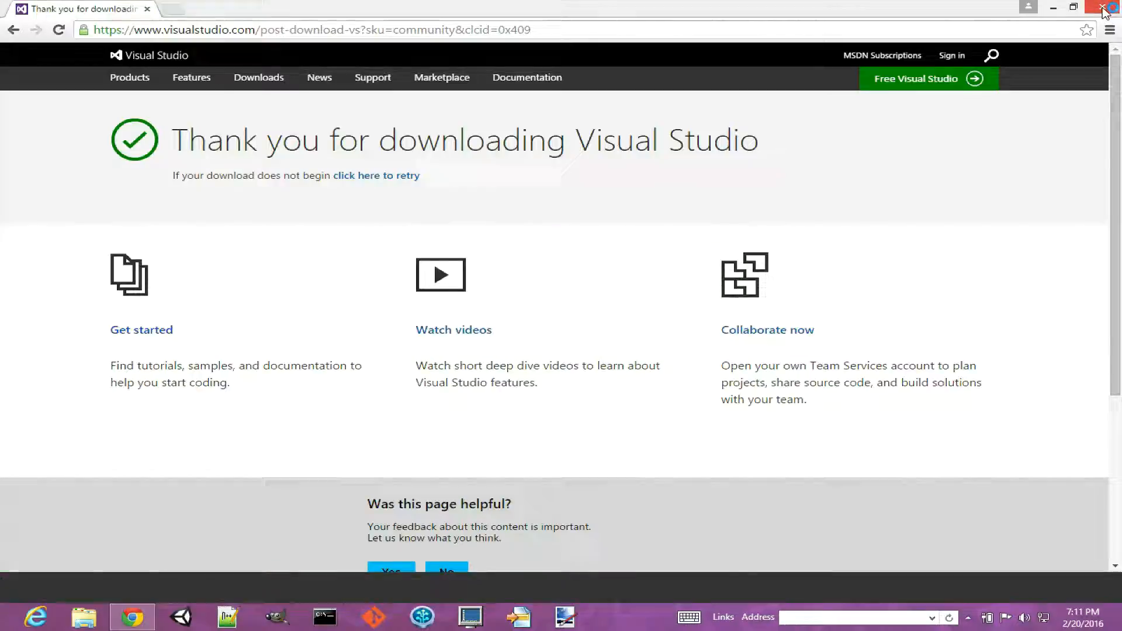
click(1104, 7)
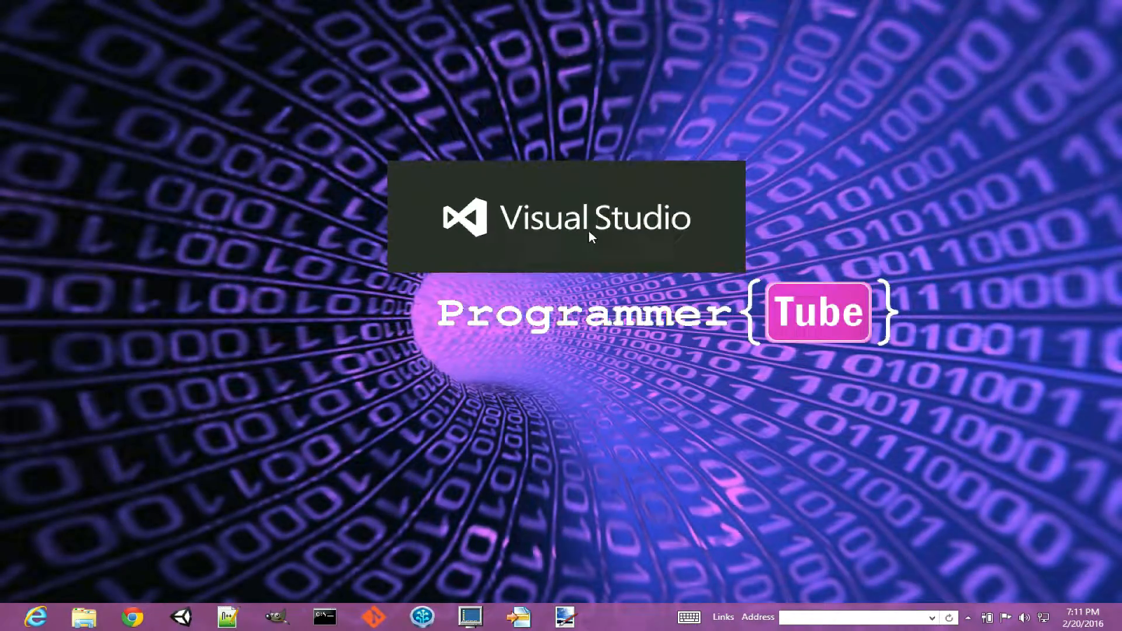
mouse_move(685, 273)
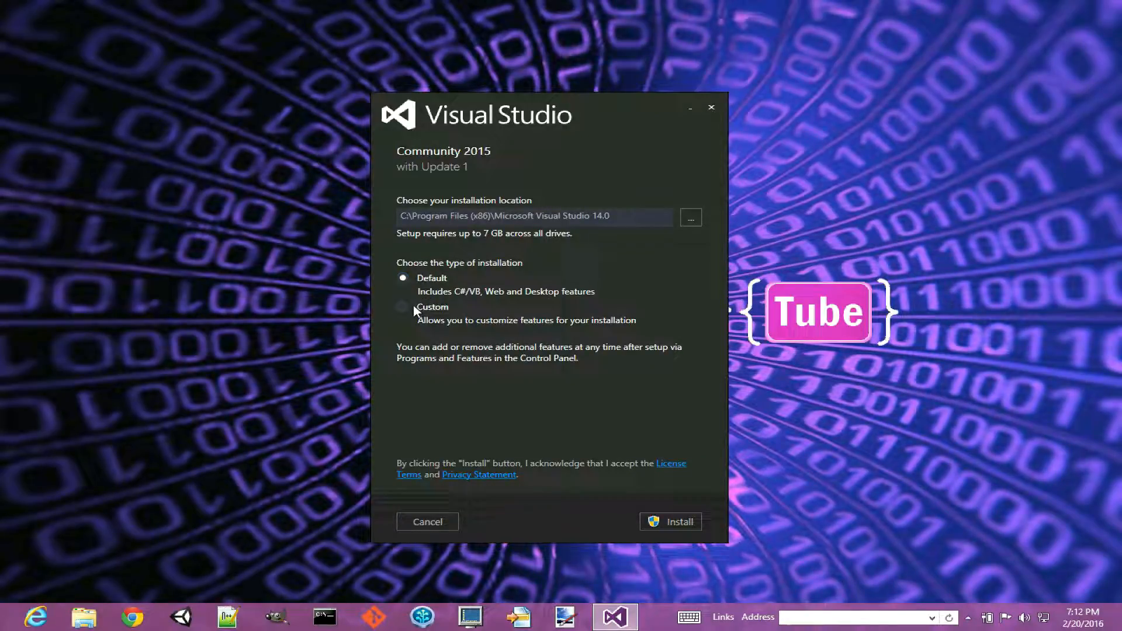
- Choose the Custom installation type, keeping the default install location
click(402, 307)
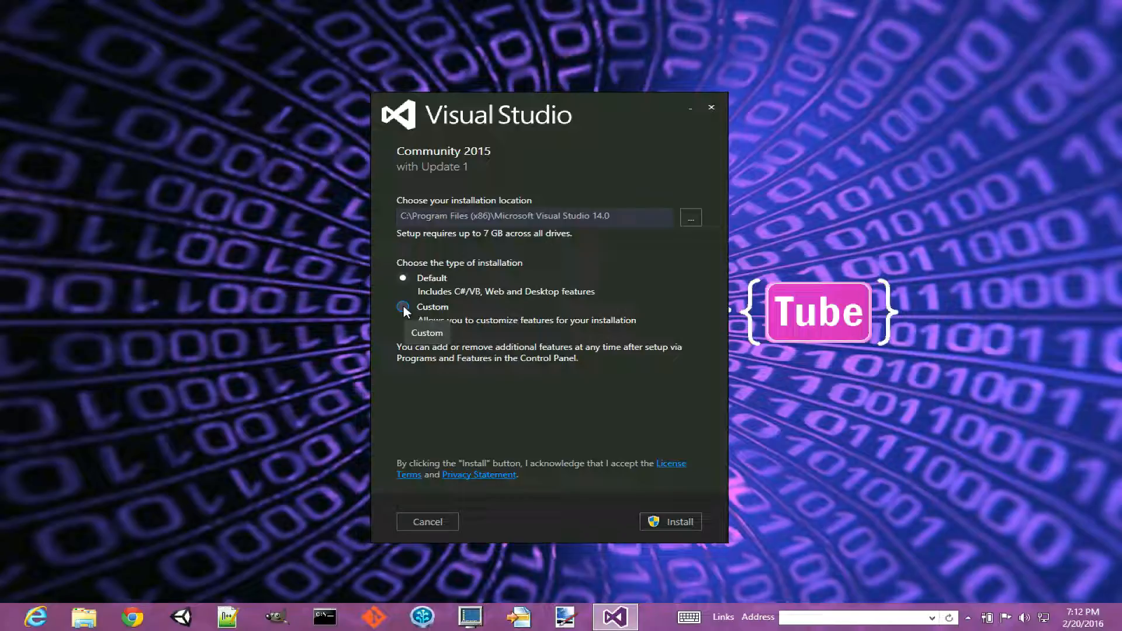
click(403, 306)
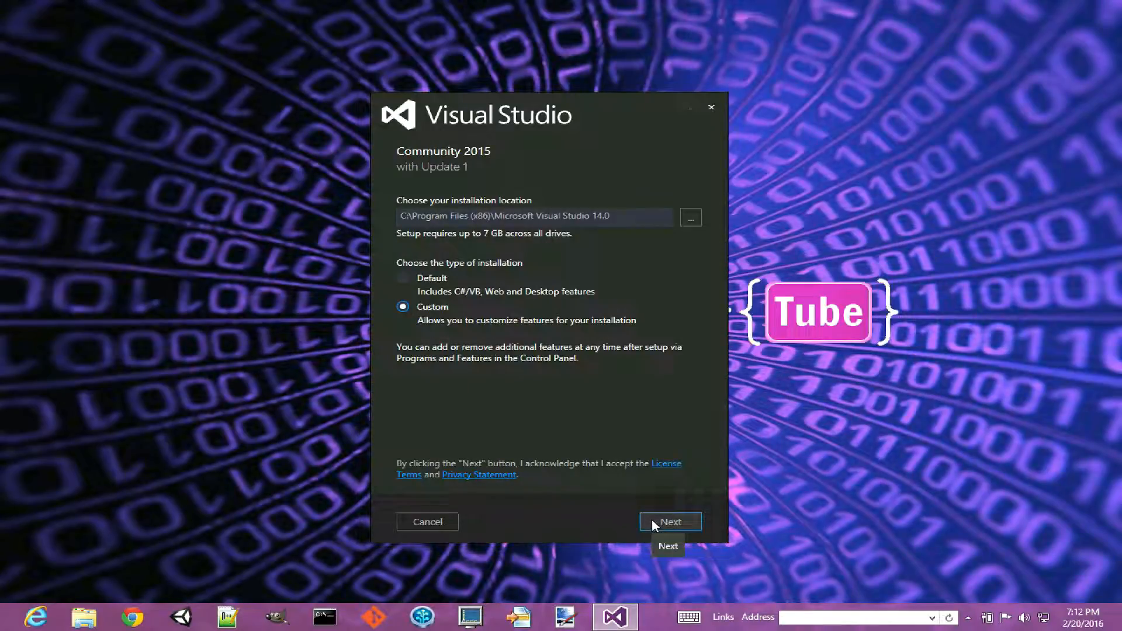
- Tick Visual C++, ClickOnce Publishing Tools and then Select All features, raising the requirement to 36 GB
click(670, 522)
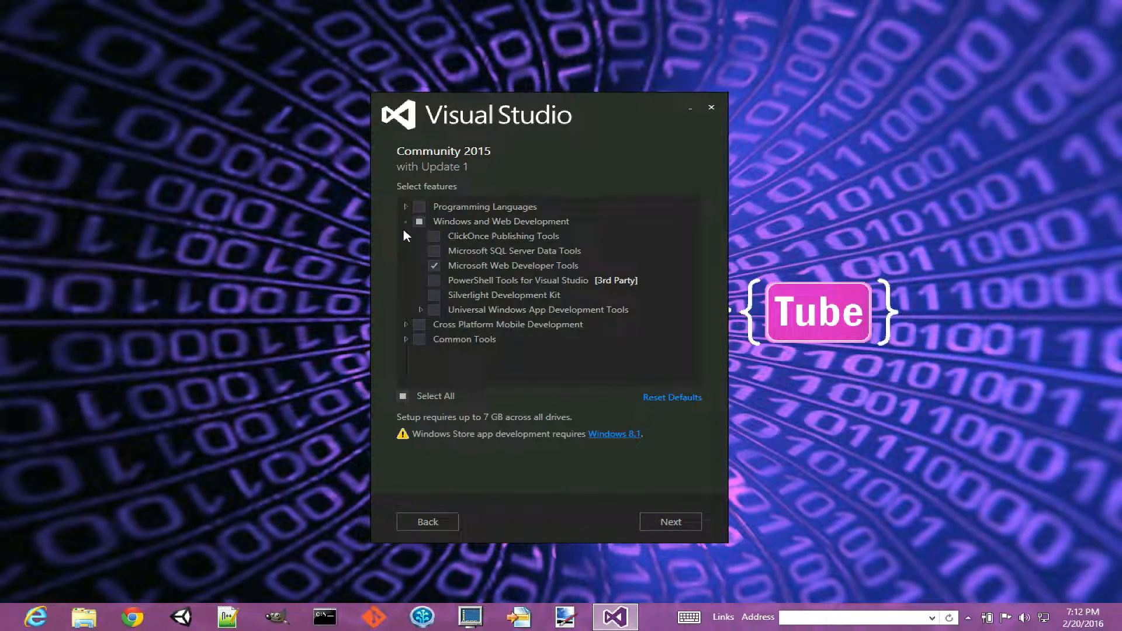
click(406, 206)
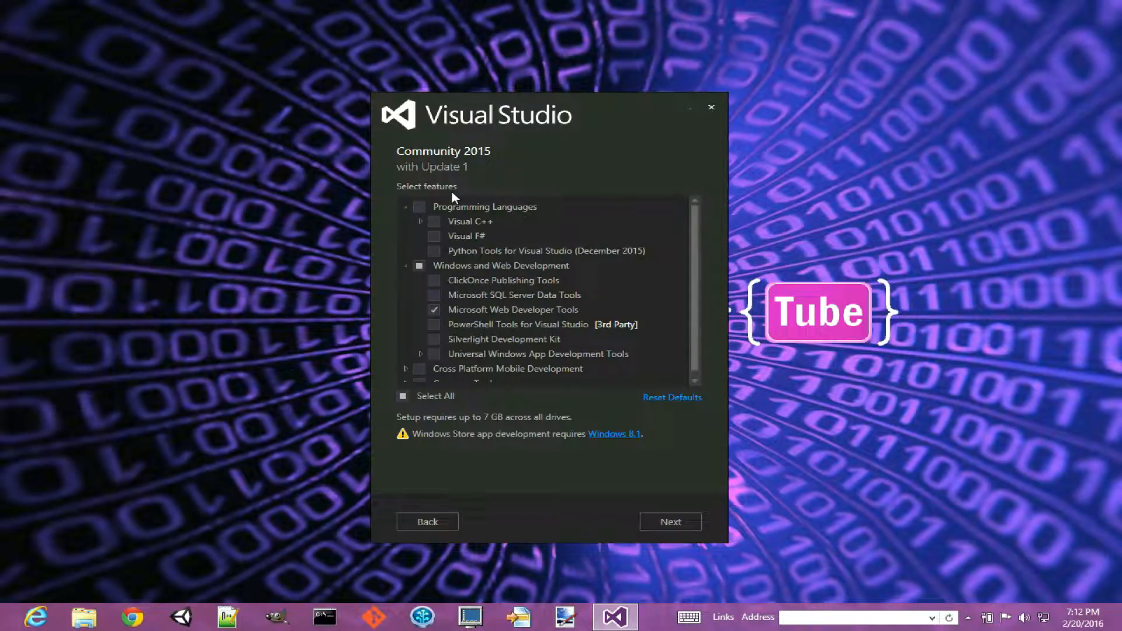
mouse_move(434, 221)
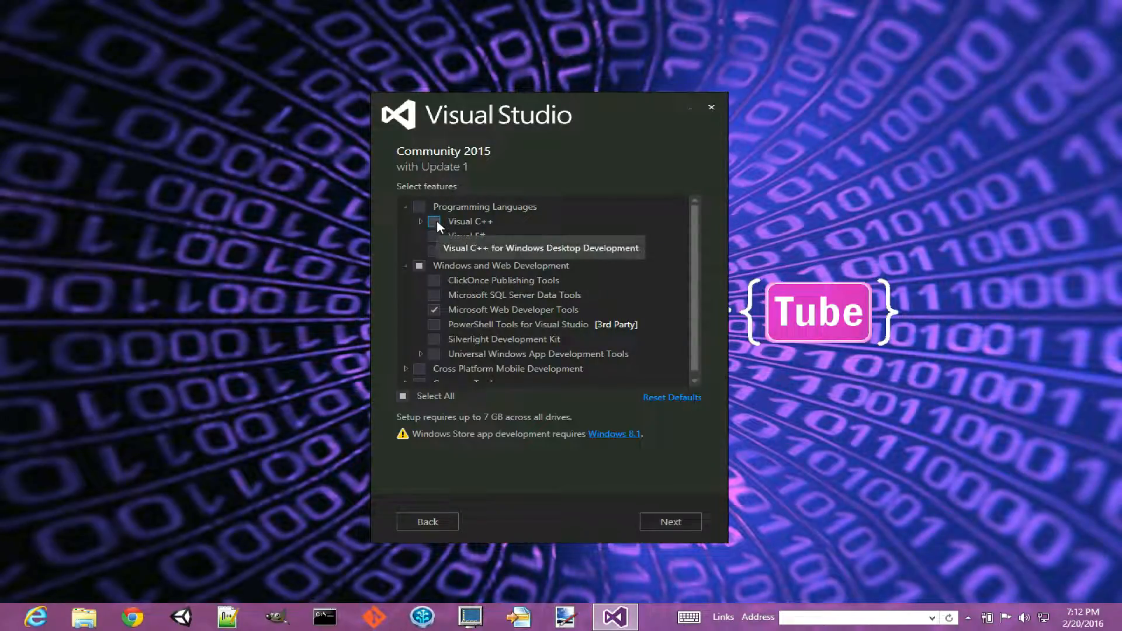
click(434, 221)
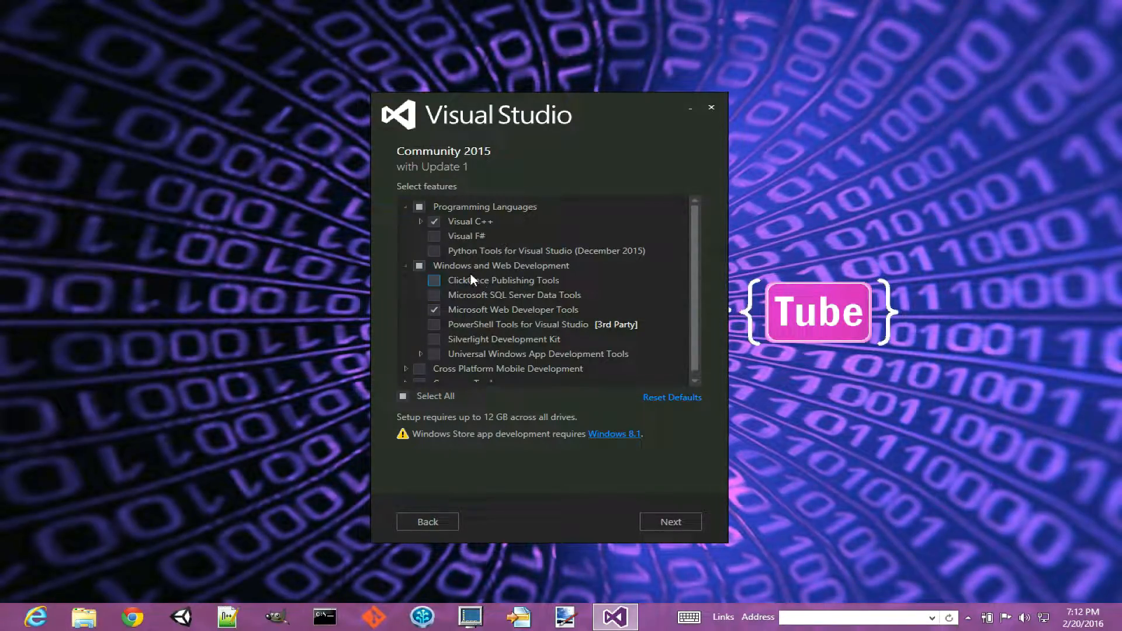
click(434, 251)
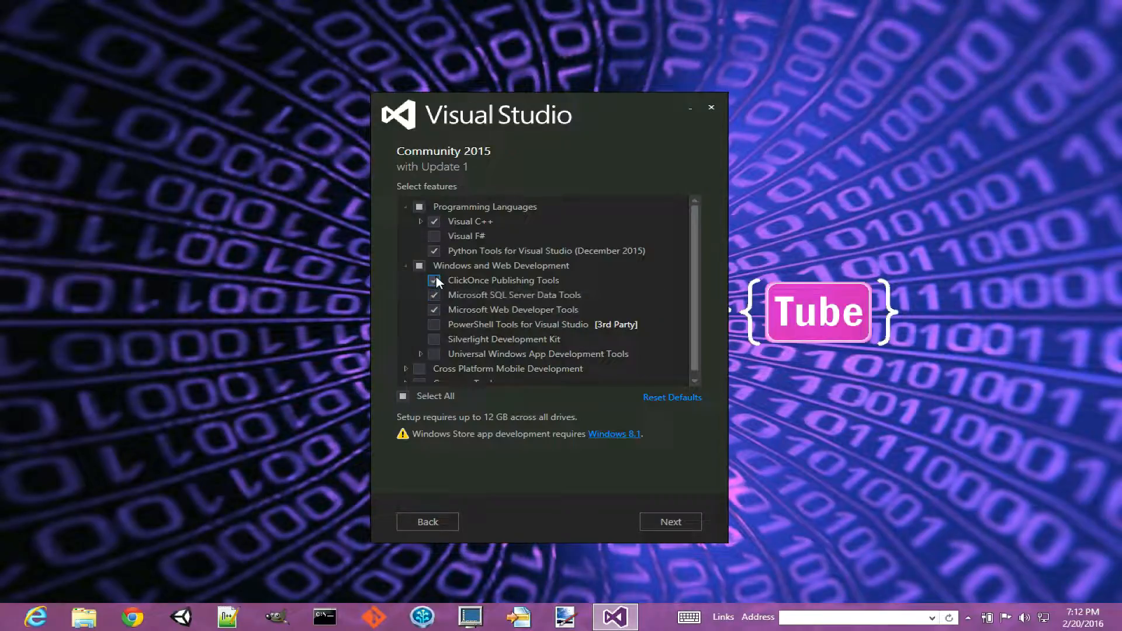
click(434, 280)
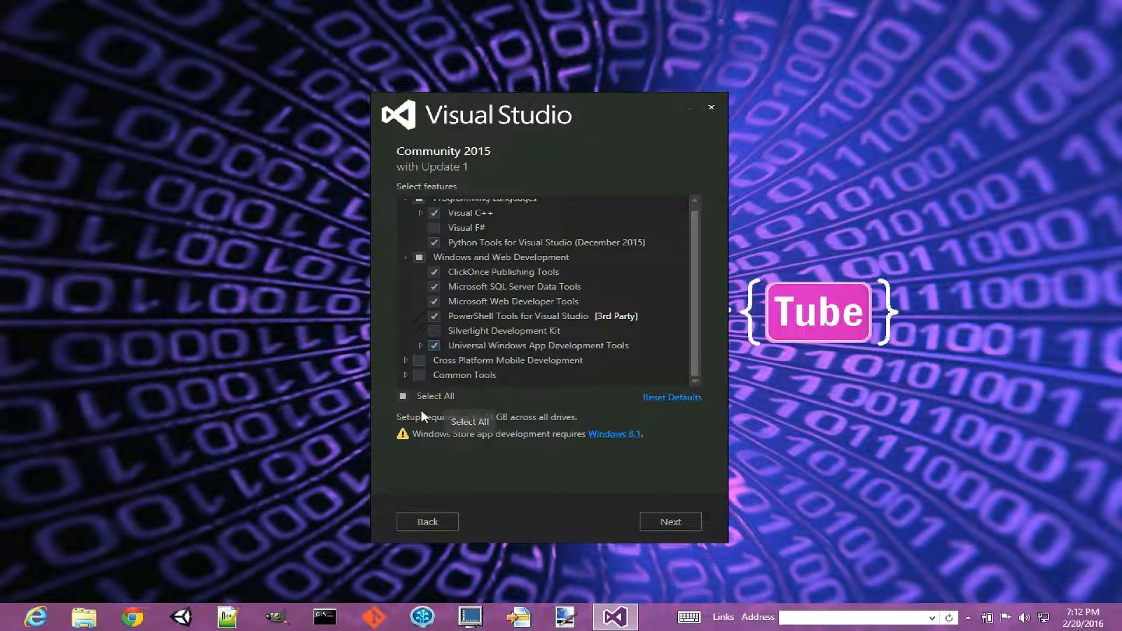
click(418, 360)
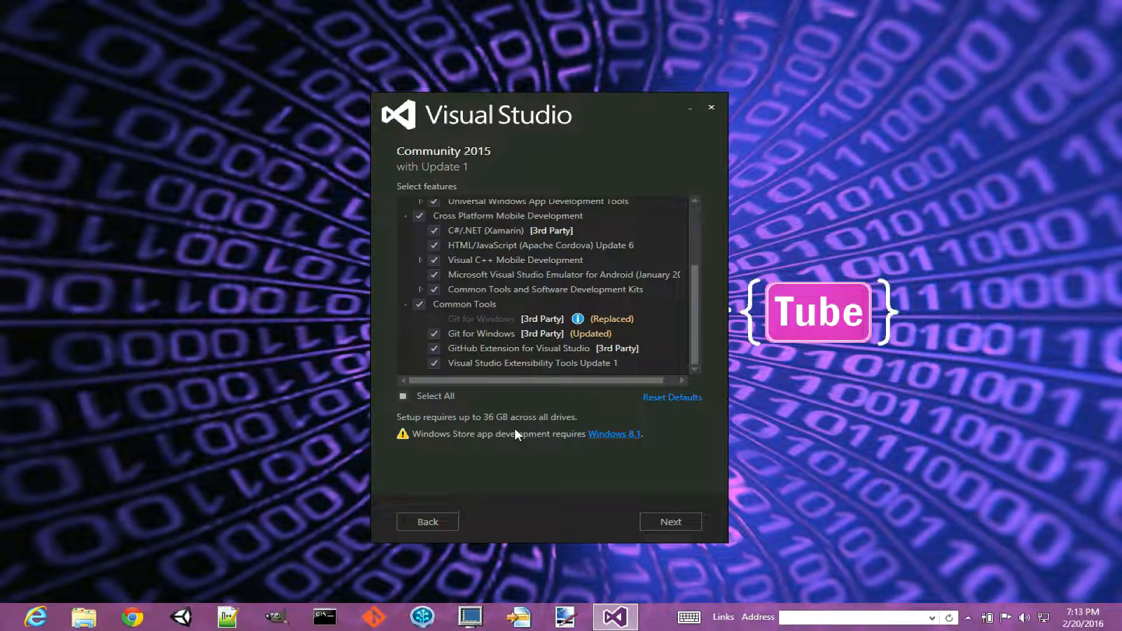
mouse_move(533, 406)
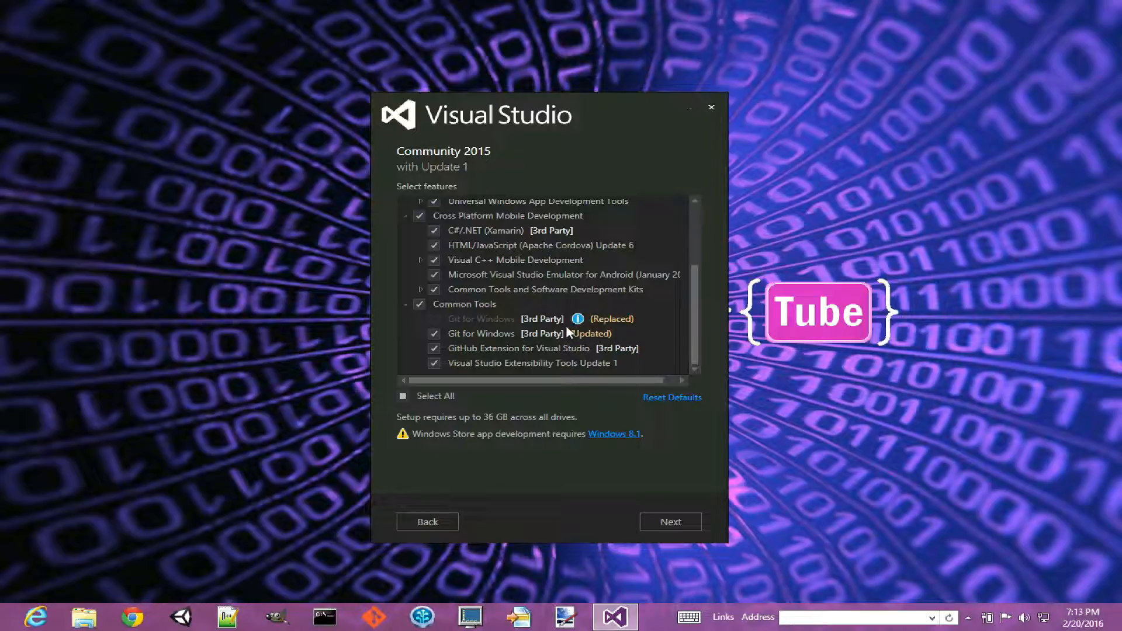
mouse_move(651, 510)
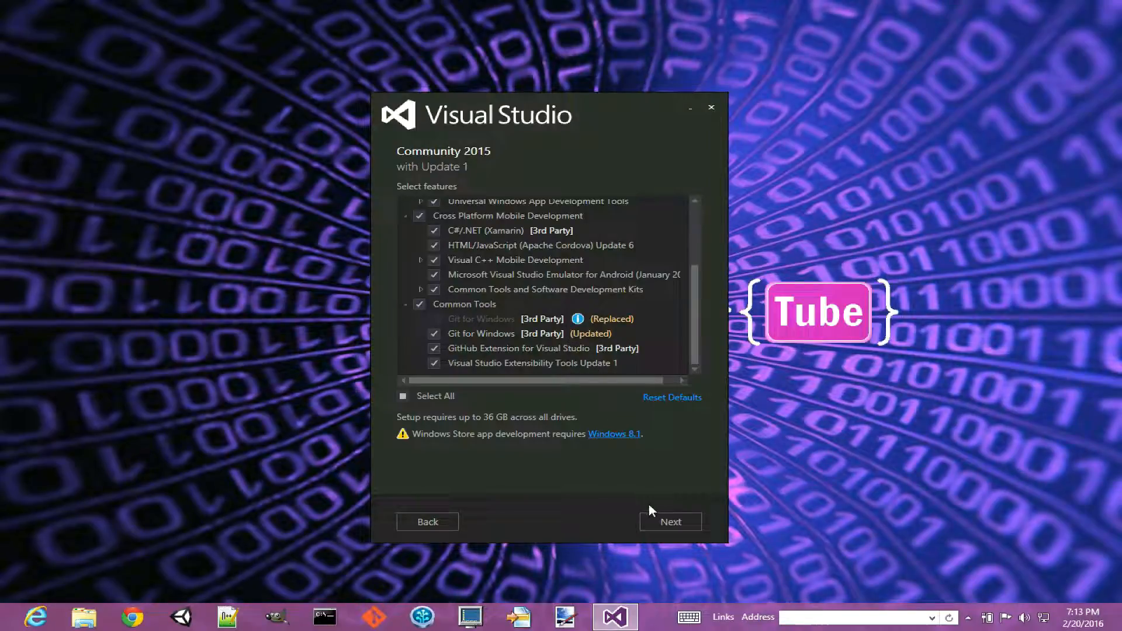
- Review the selected features and license terms and start the install
click(670, 521)
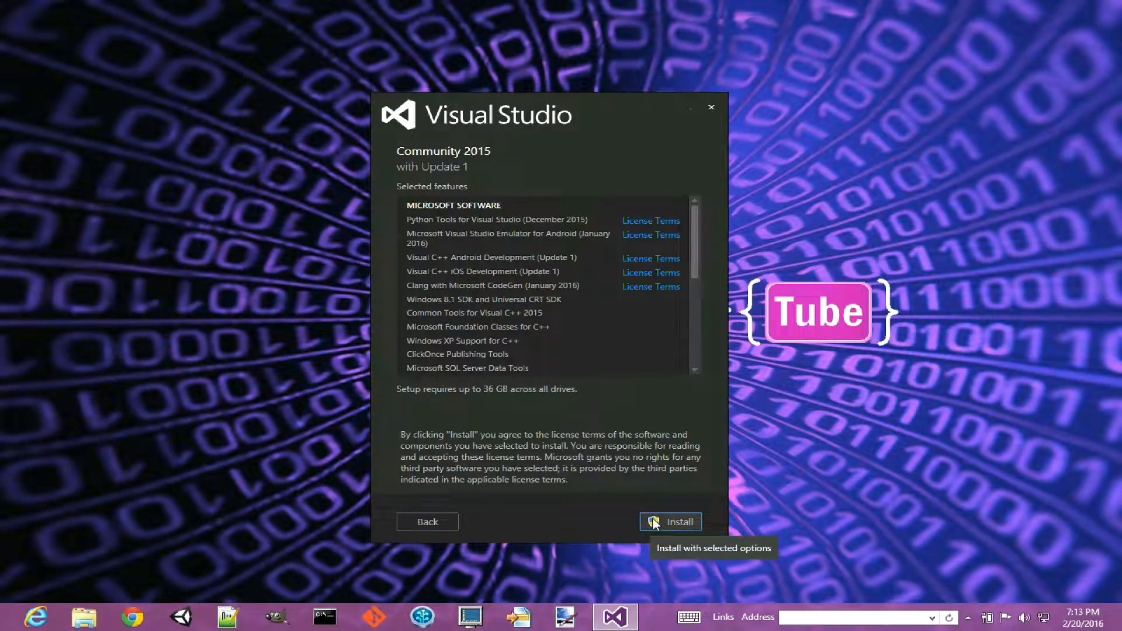
click(679, 522)
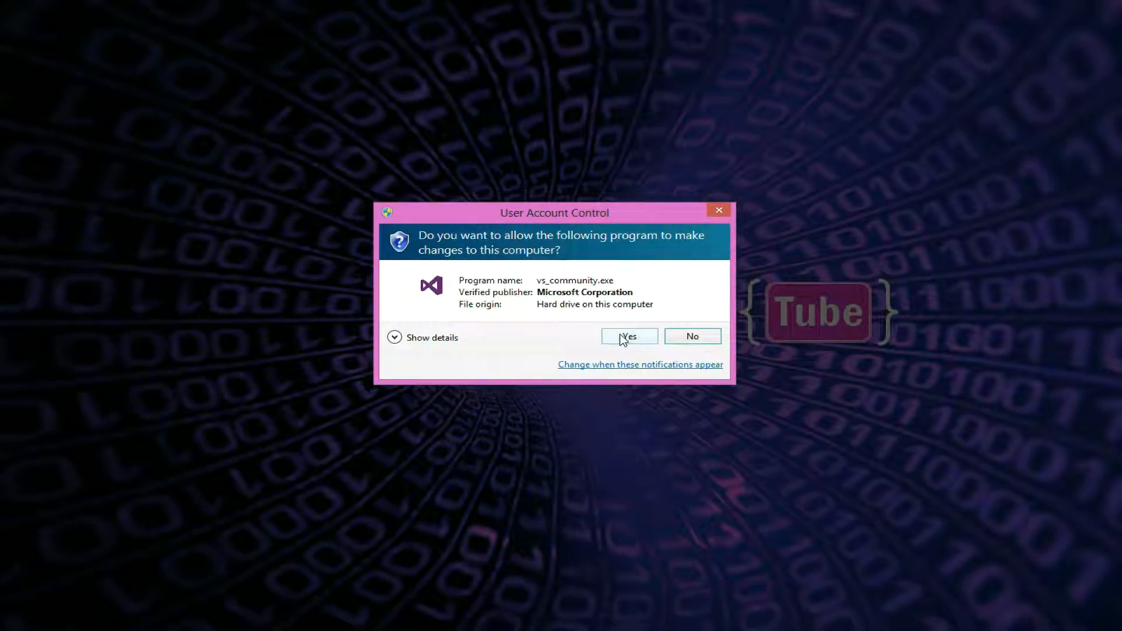
- Accept the User Account Control prompt so package acquisition begins
click(628, 336)
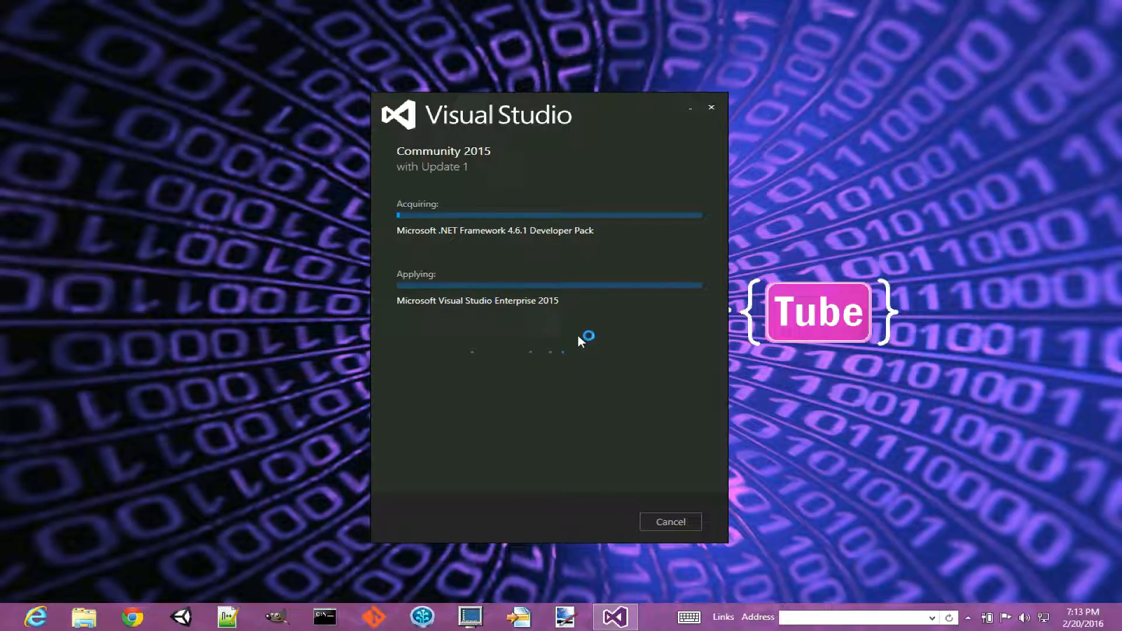
mouse_move(545, 407)
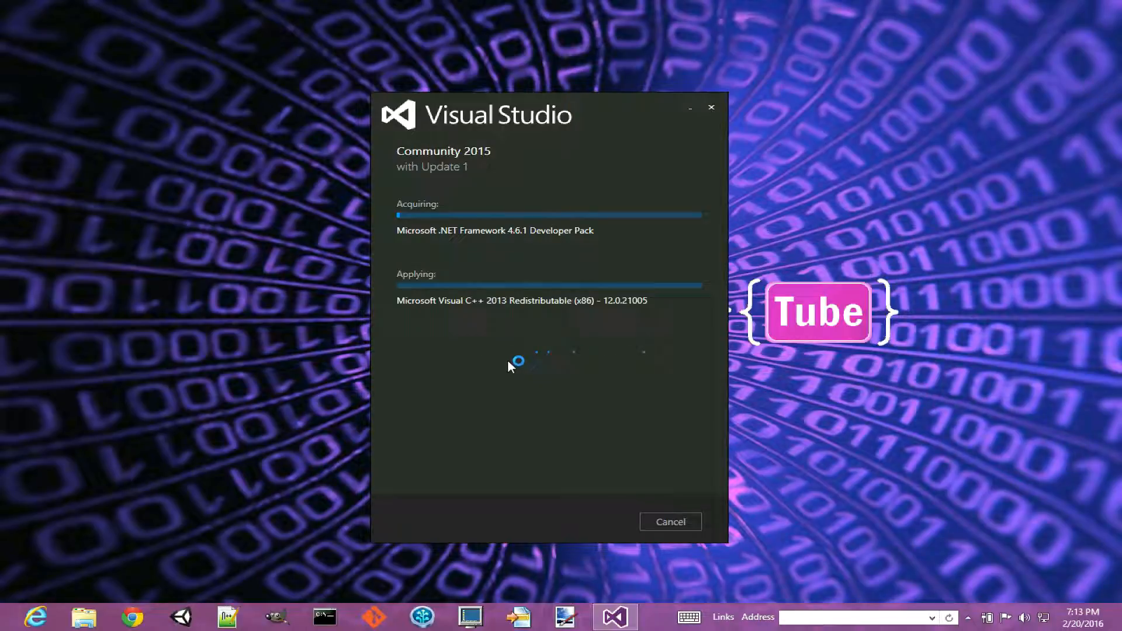
mouse_move(510, 330)
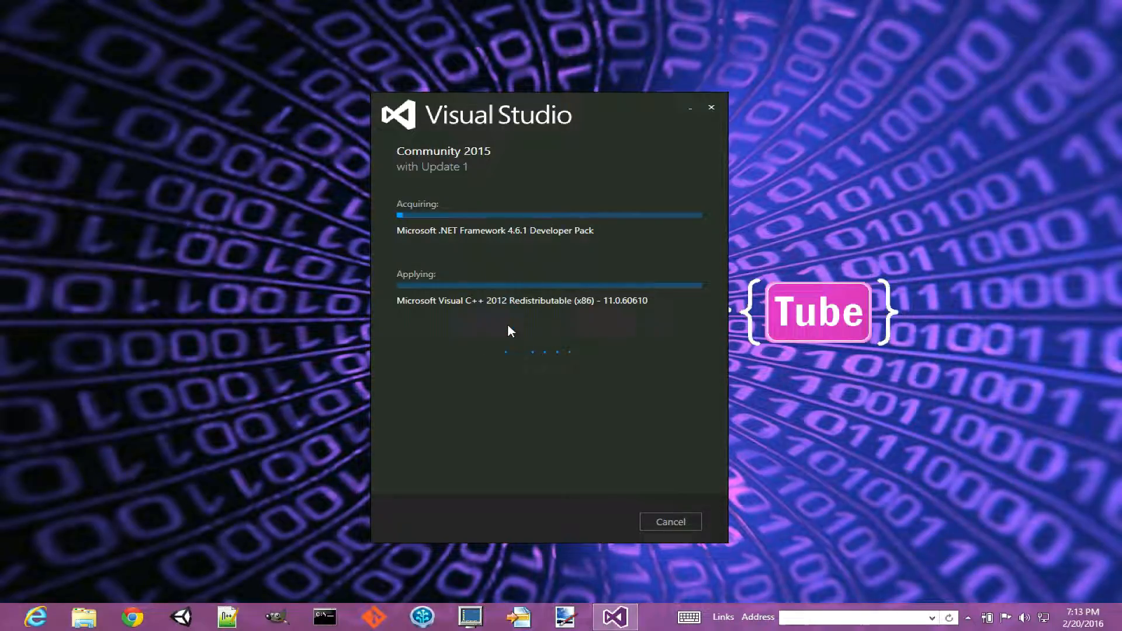
mouse_move(508, 398)
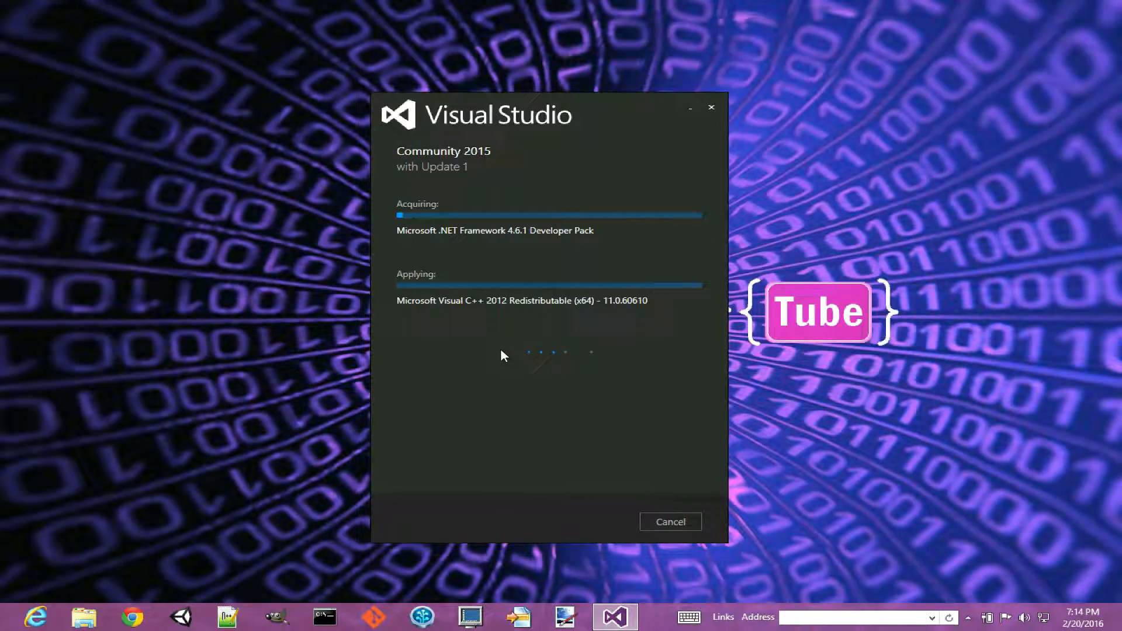
mouse_move(522, 367)
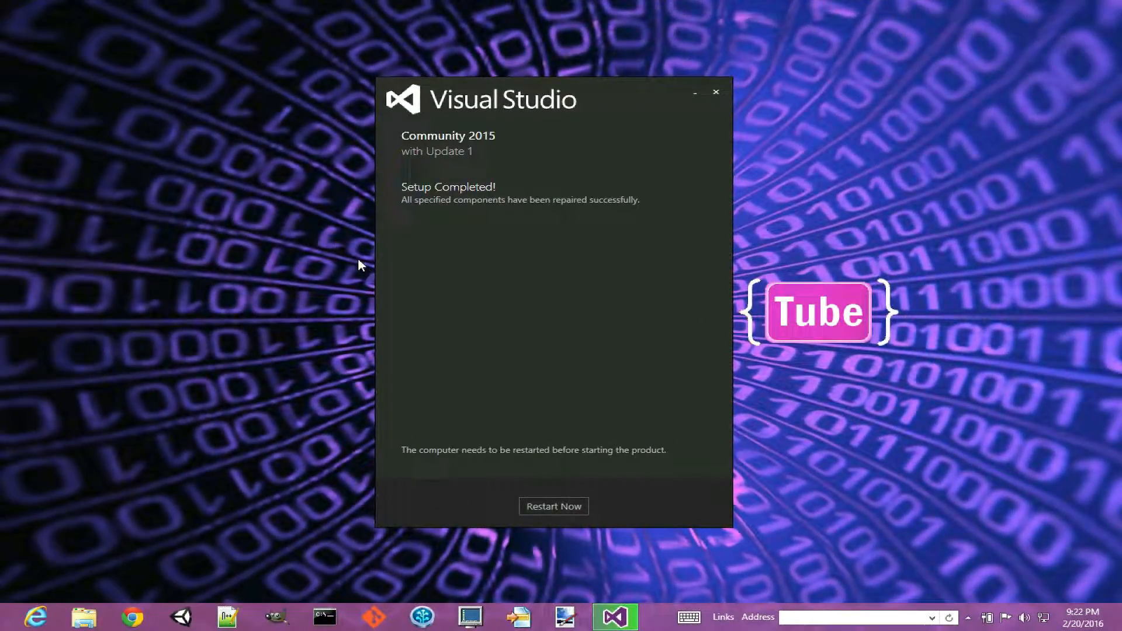
mouse_move(475, 257)
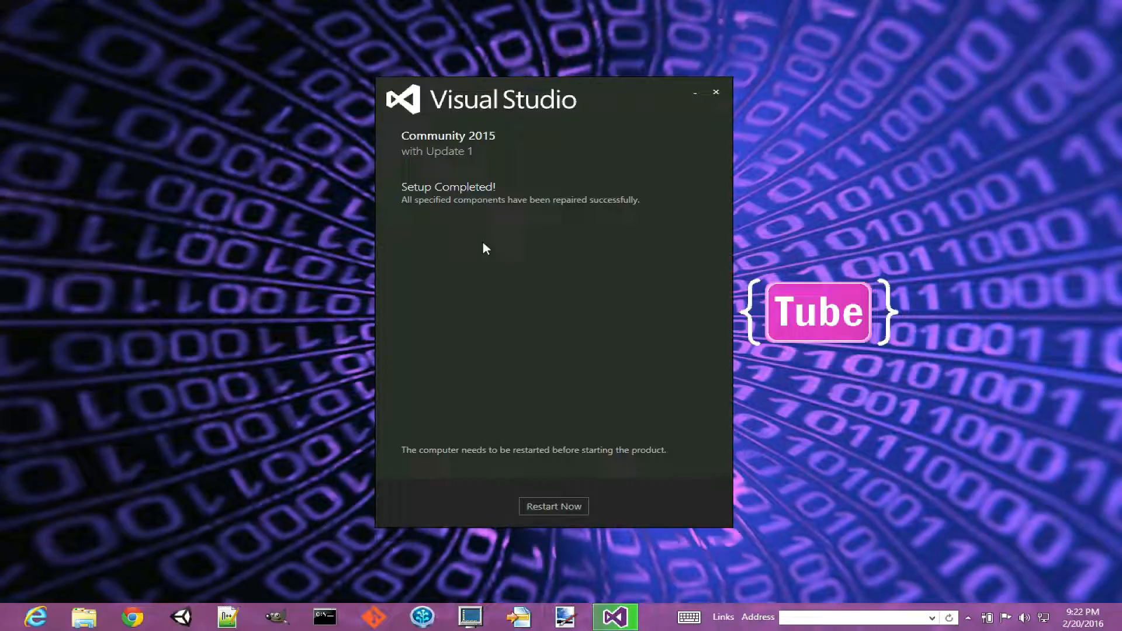
mouse_move(522, 309)
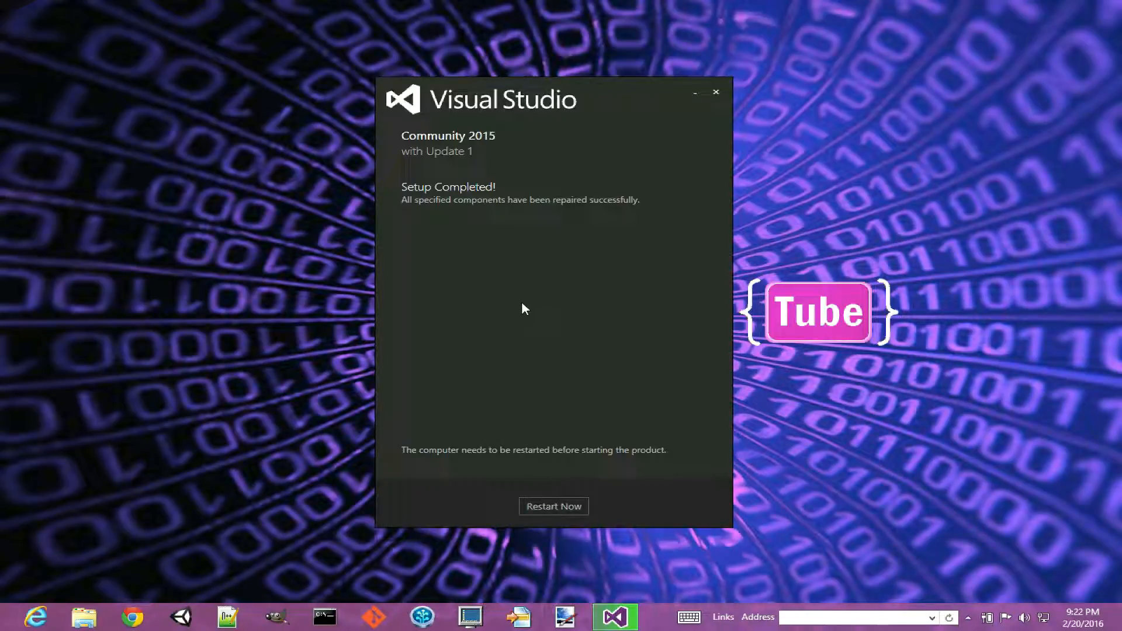
mouse_move(545, 293)
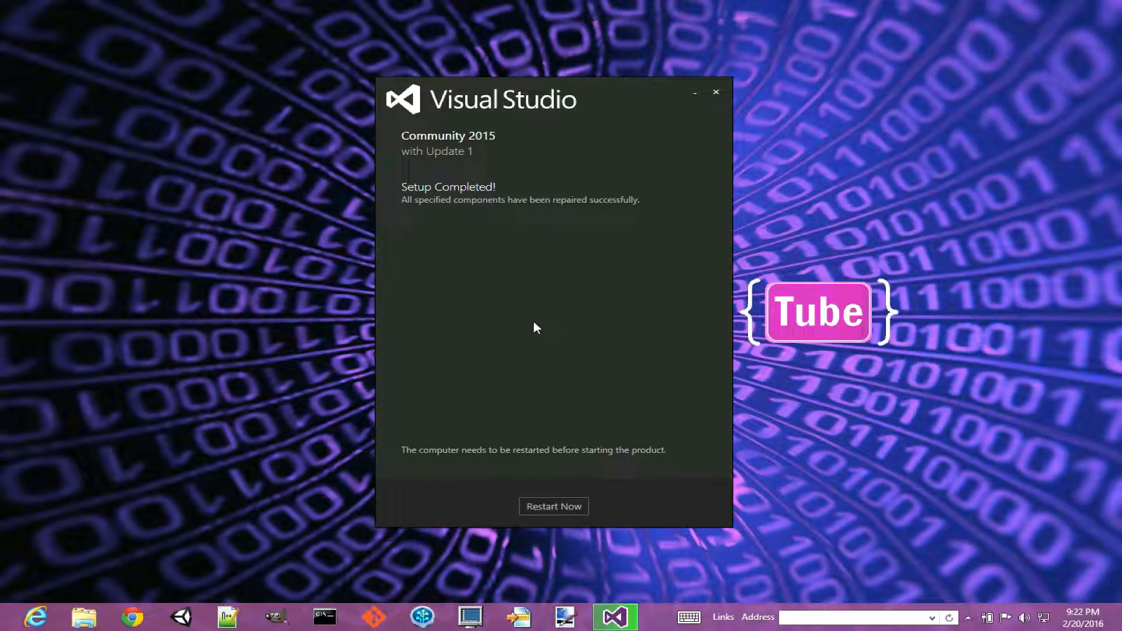
mouse_move(540, 283)
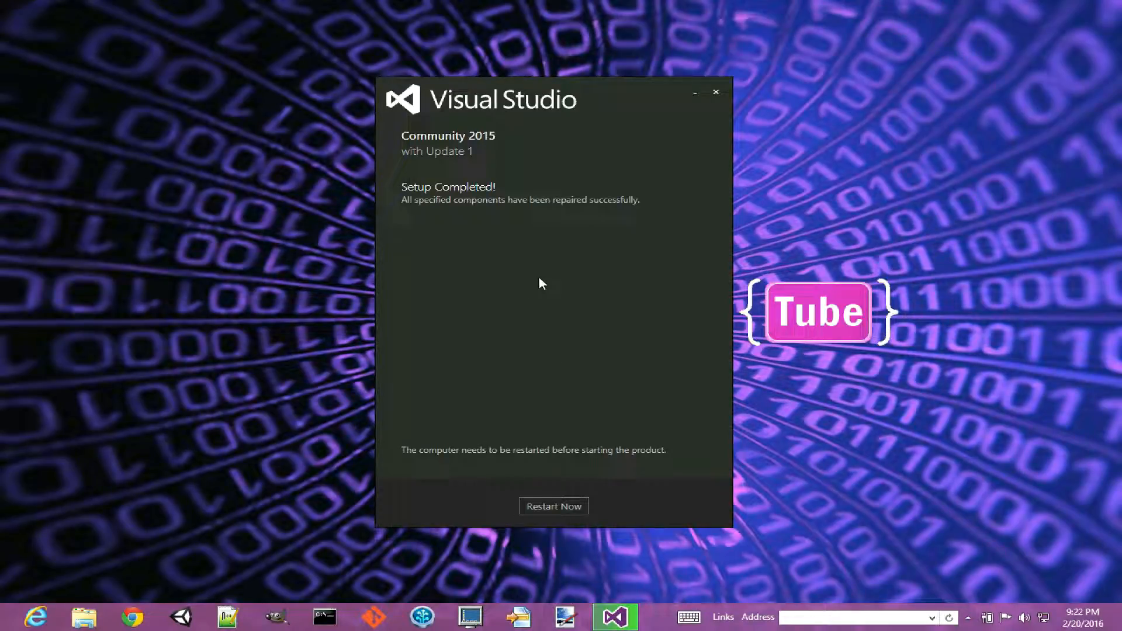
mouse_move(543, 272)
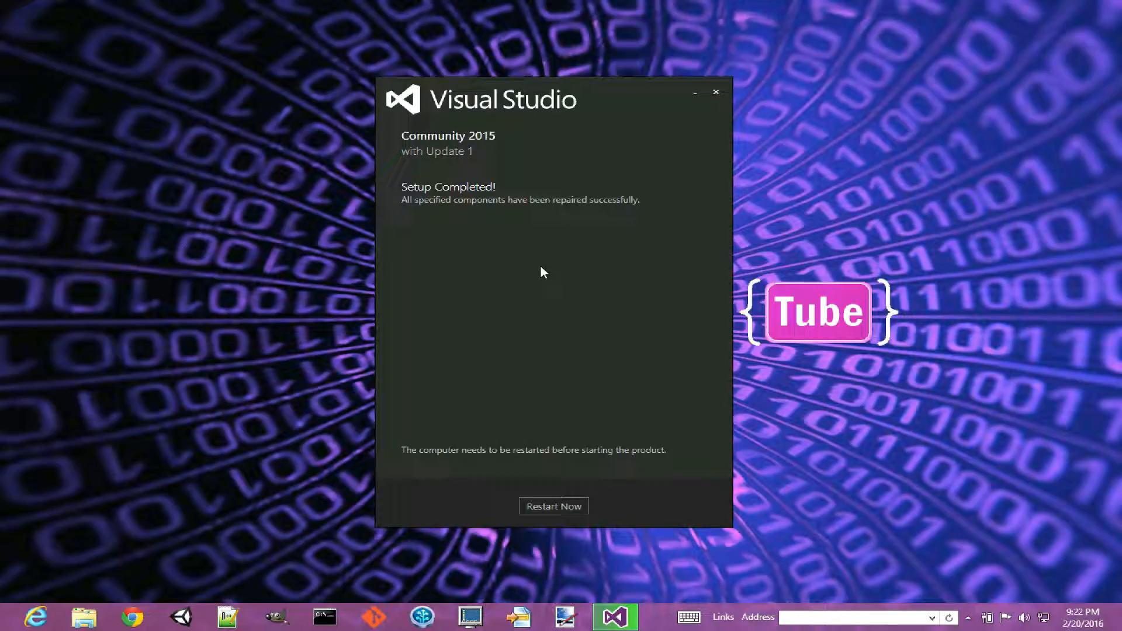
mouse_move(529, 258)
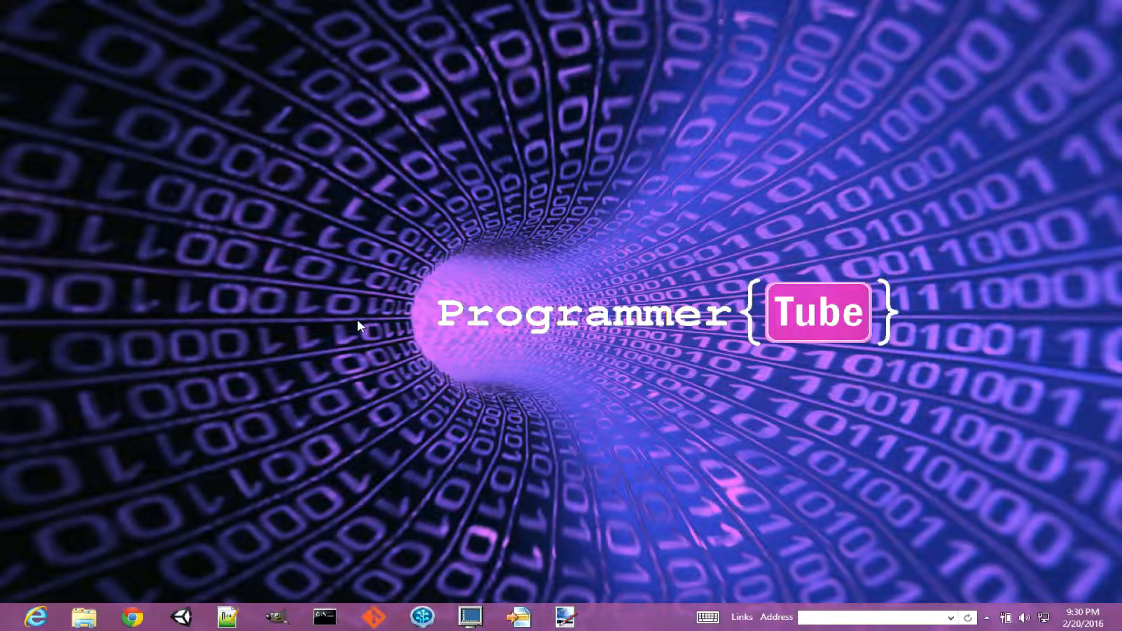
- Search Windows for 'visual' and launch Visual Studio 2015 from the results
text(visu)
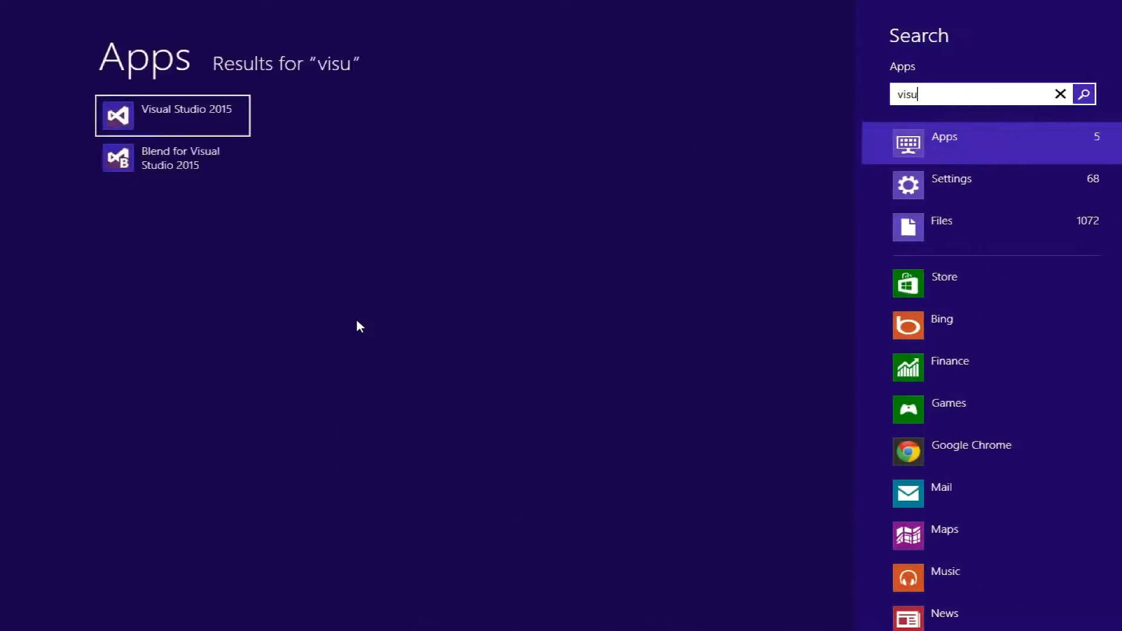
text(al)
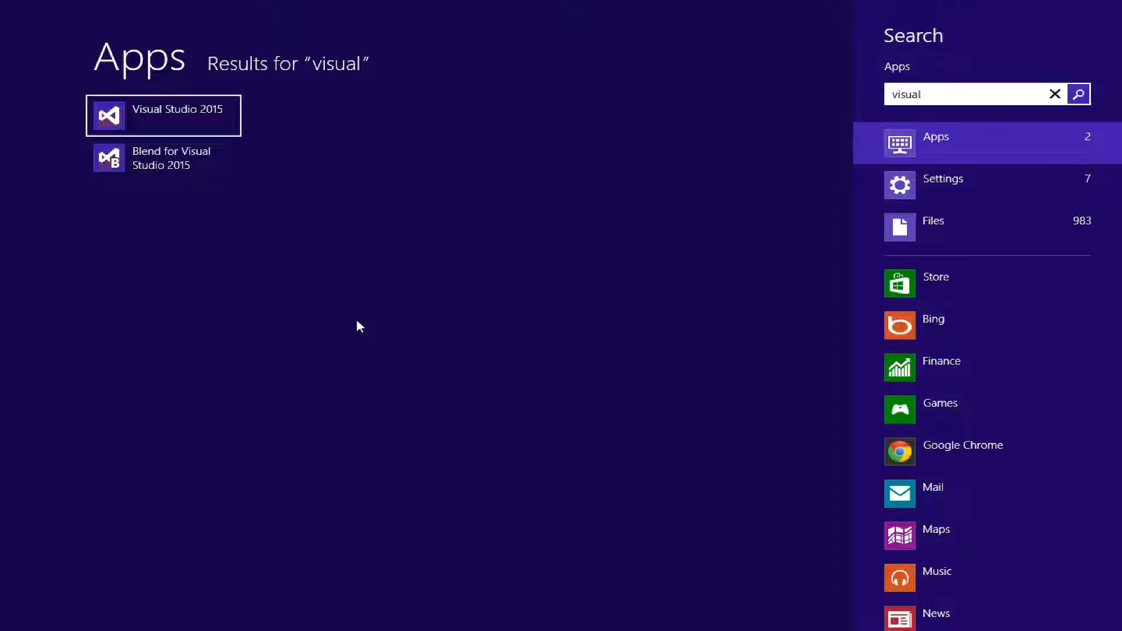
mouse_move(310, 223)
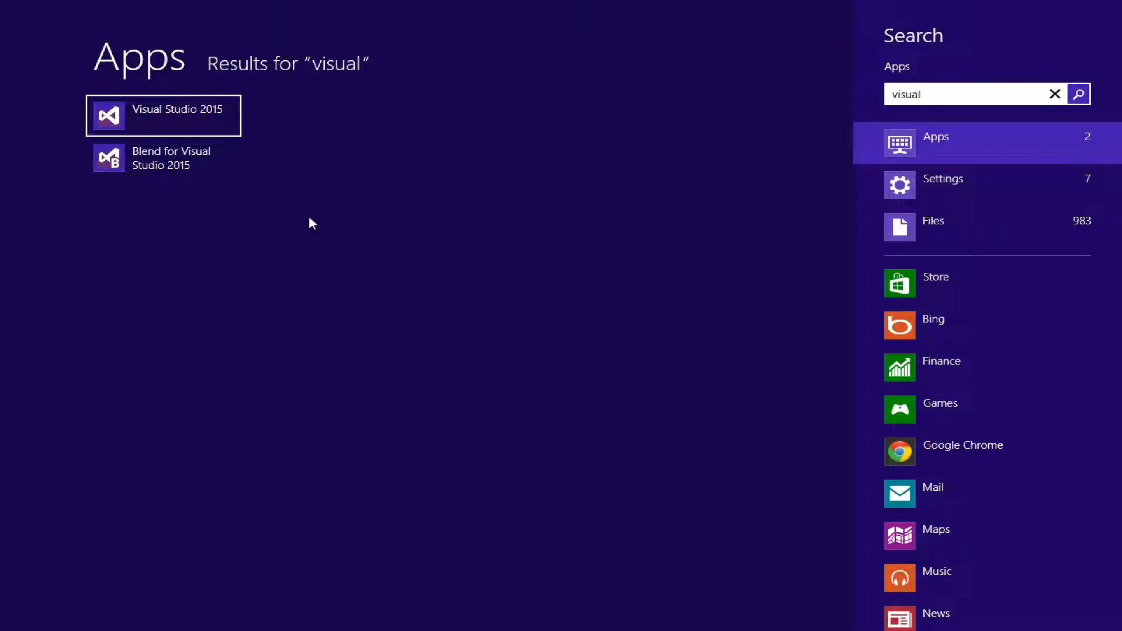
mouse_move(199, 121)
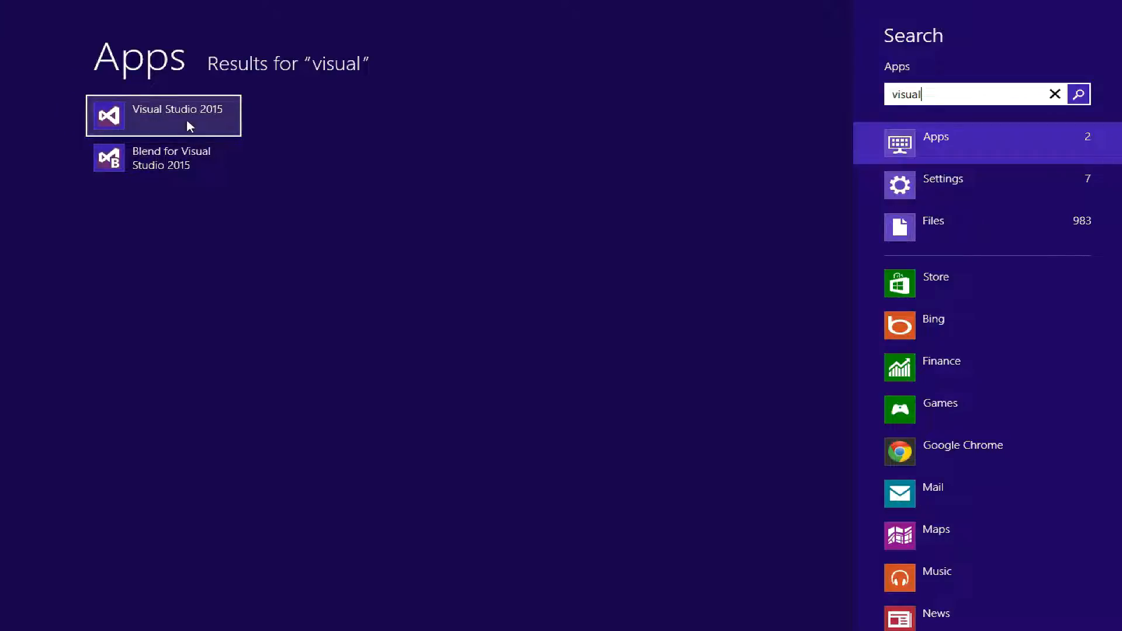
click(178, 115)
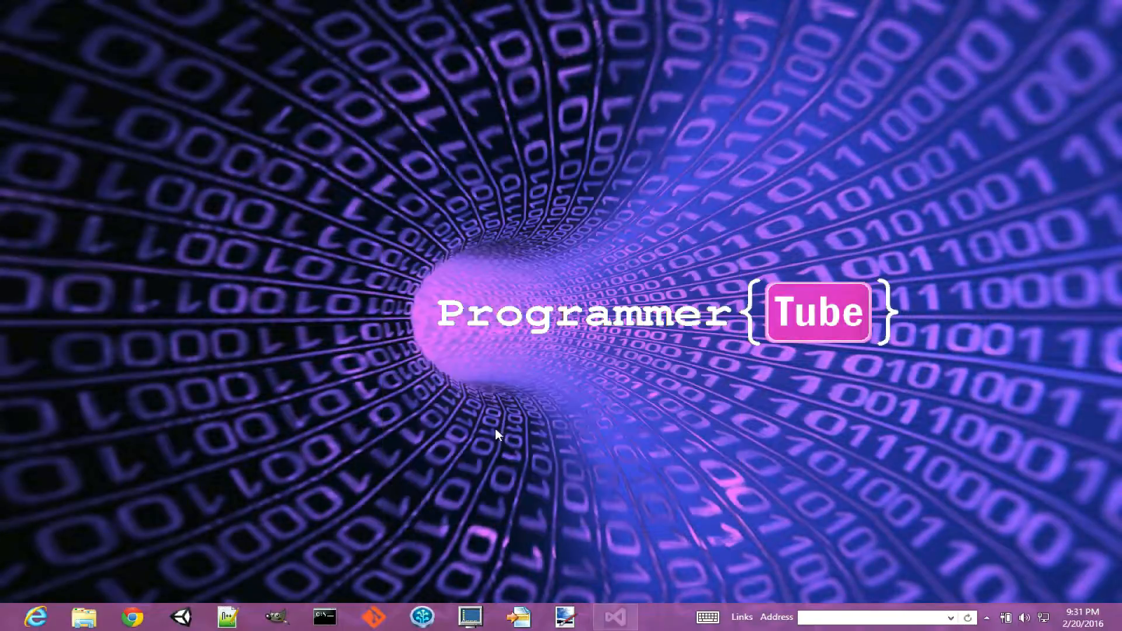
- Wait for Visual Studio's first-run welcome sign-in dialog to appear
click(614, 617)
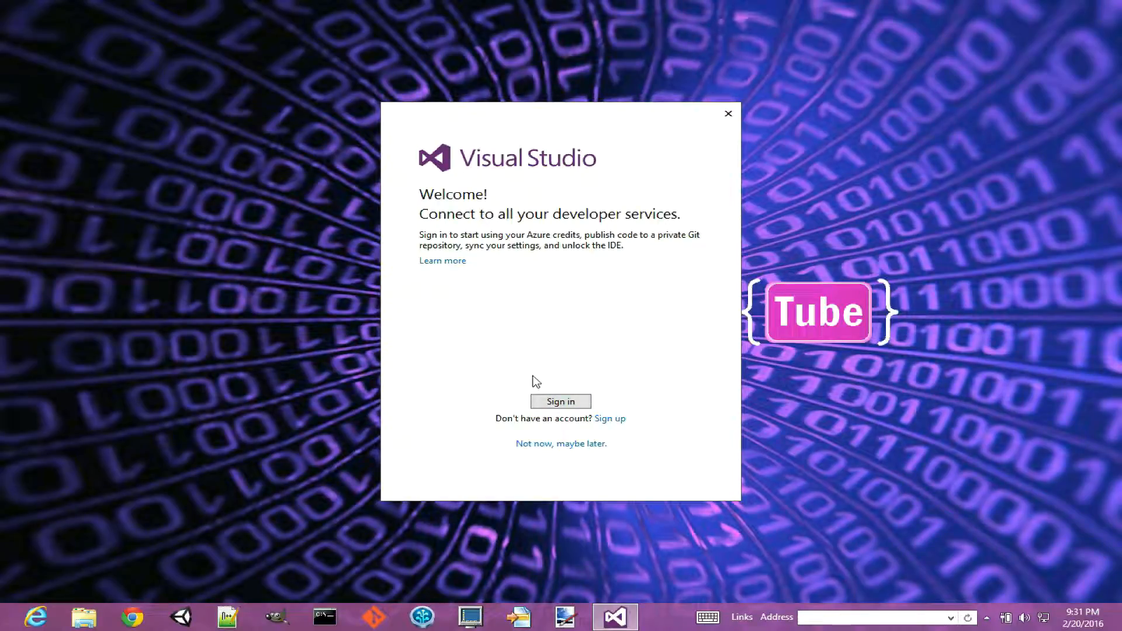
mouse_move(540, 376)
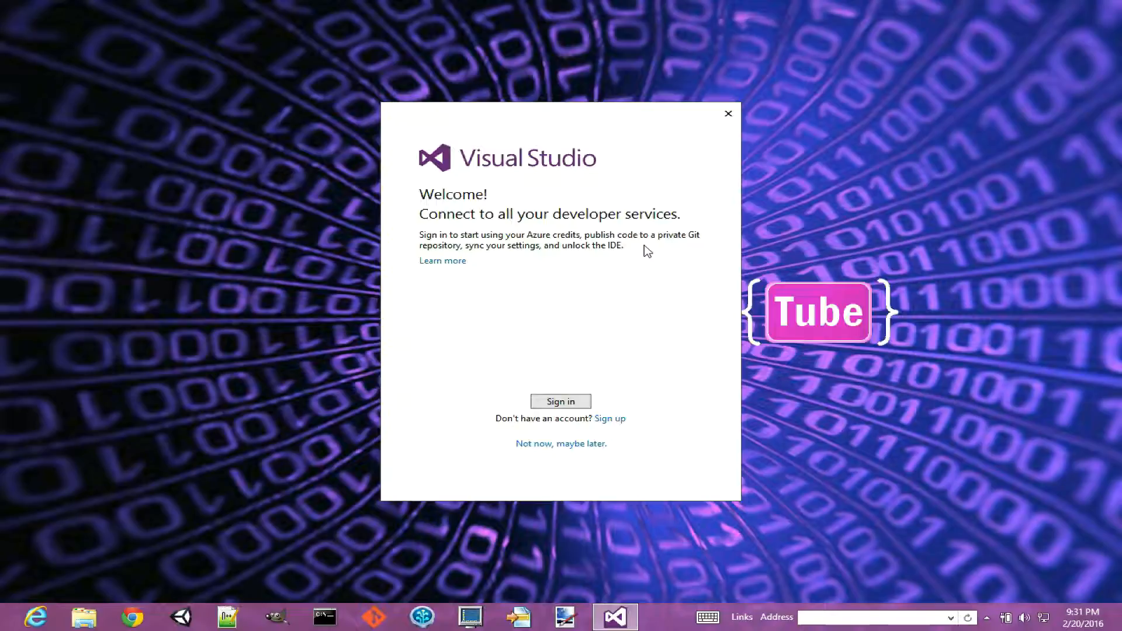
mouse_move(698, 245)
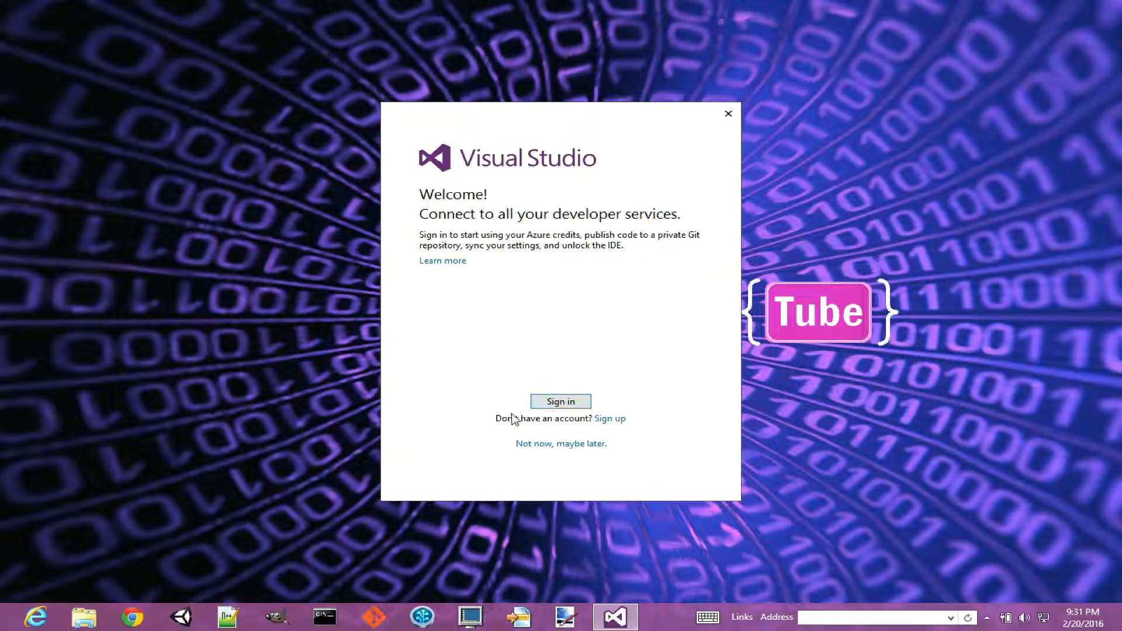
mouse_move(558, 475)
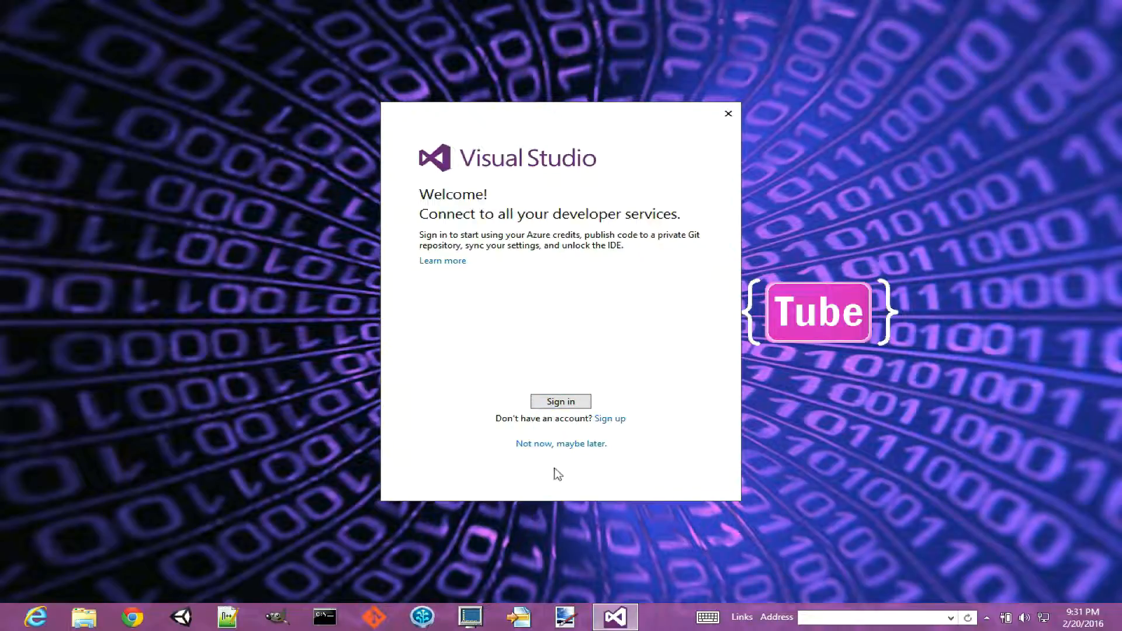
- Skip sign-in, then choose Visual C++ development settings and the Dark colour theme
click(560, 443)
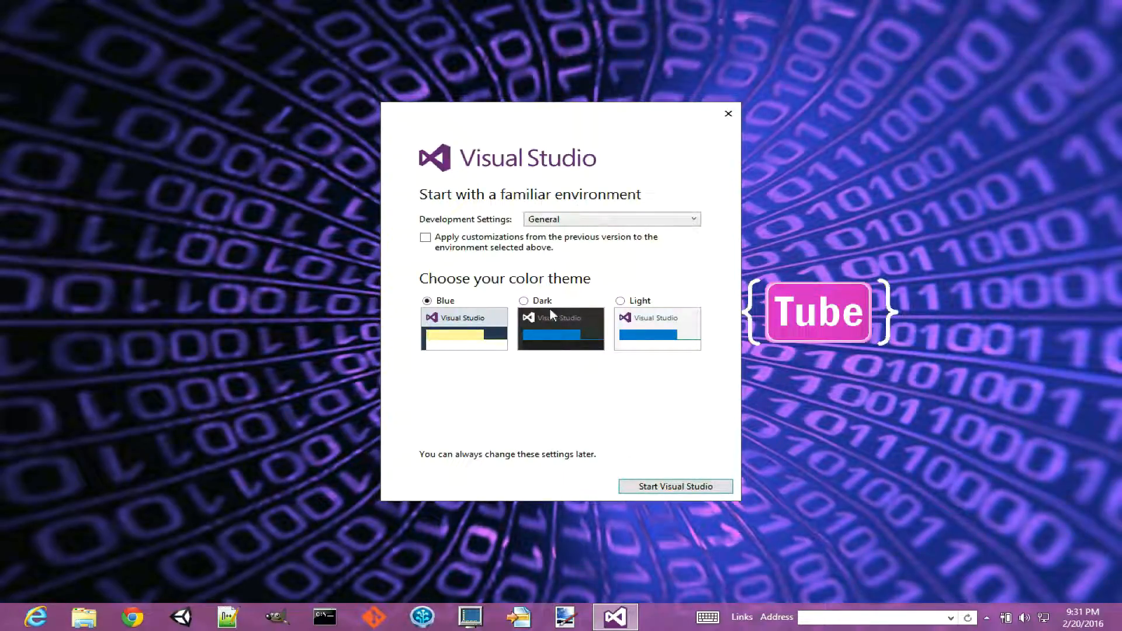
mouse_move(543, 421)
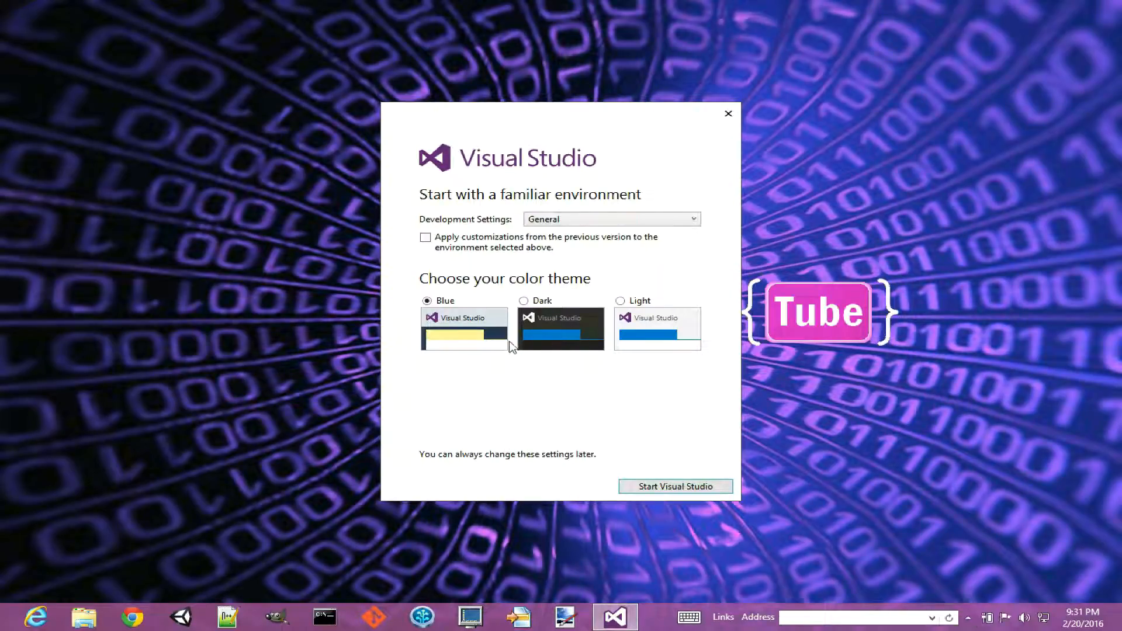
mouse_move(571, 392)
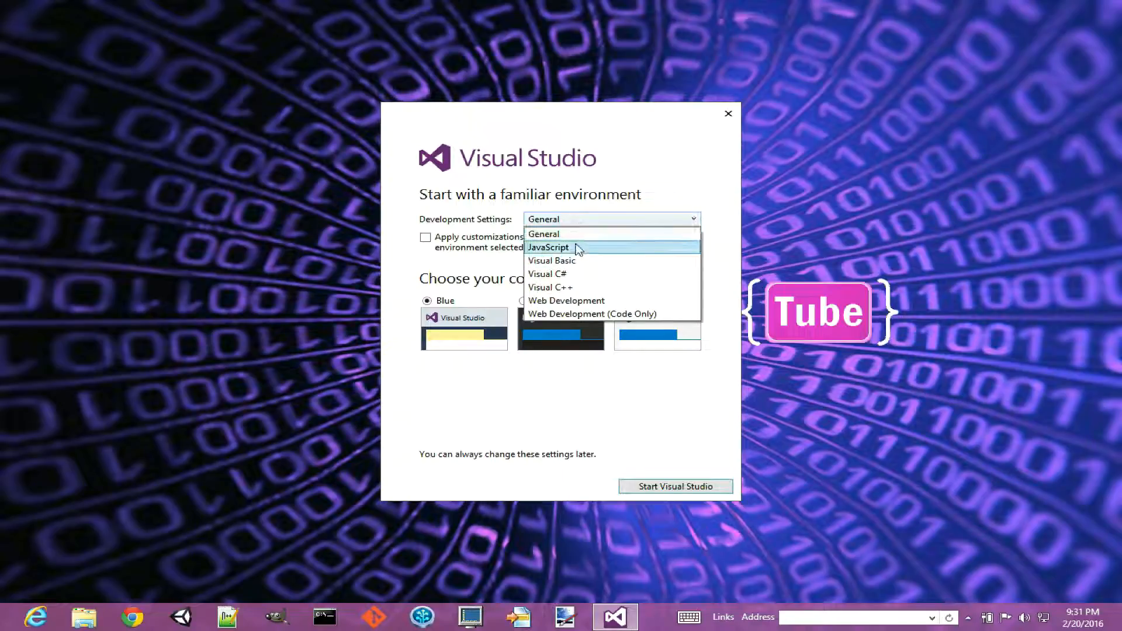
click(550, 286)
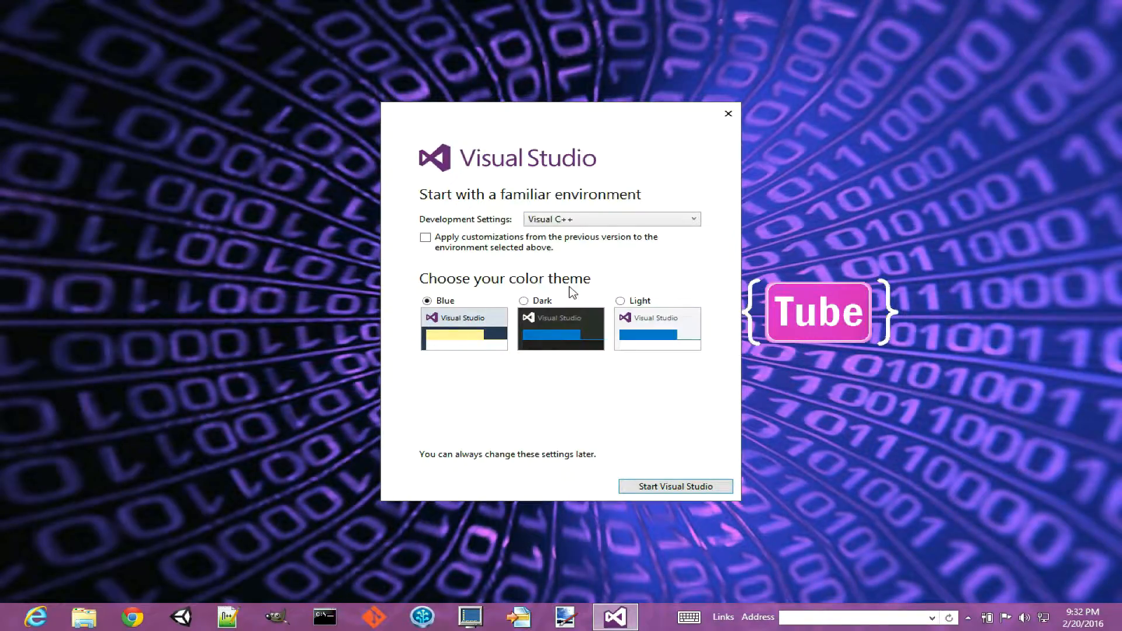
mouse_move(542, 258)
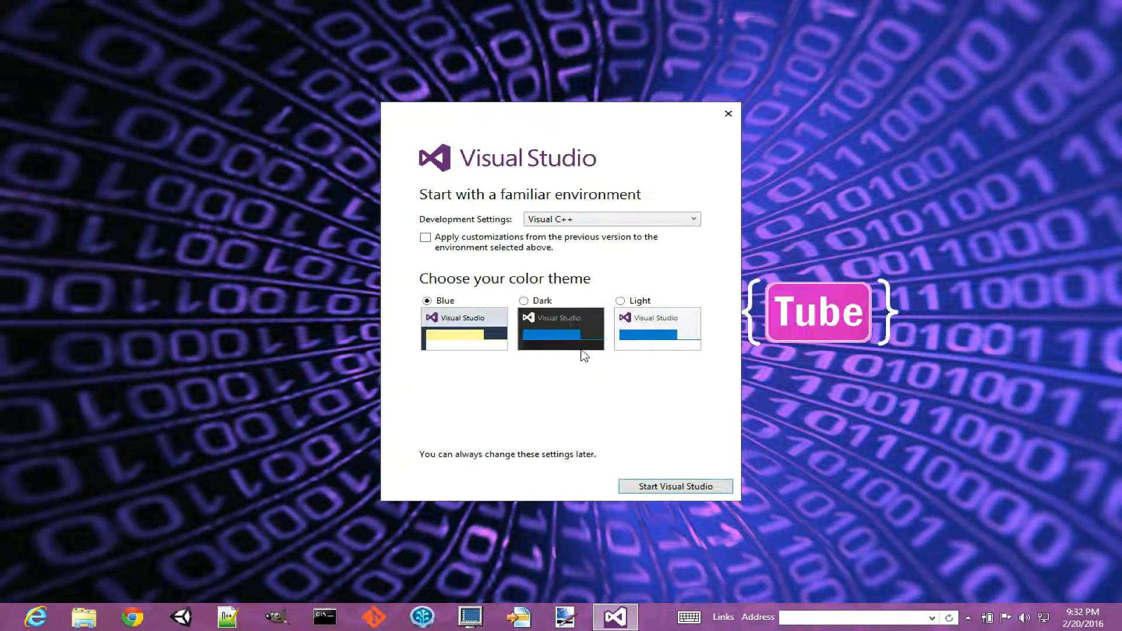
mouse_move(568, 382)
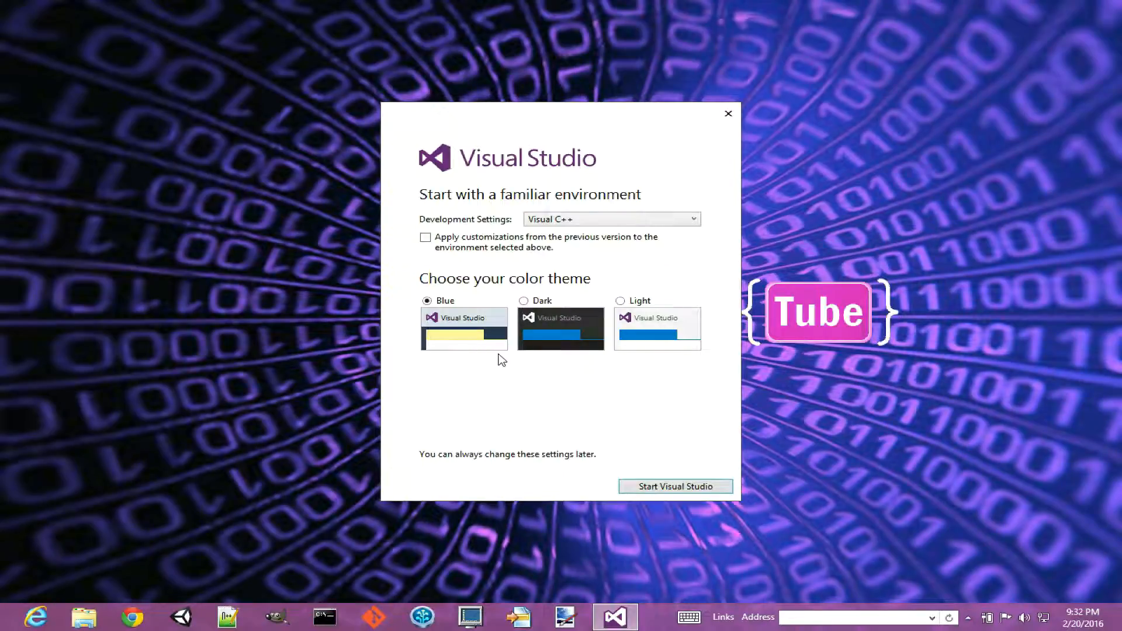
click(523, 300)
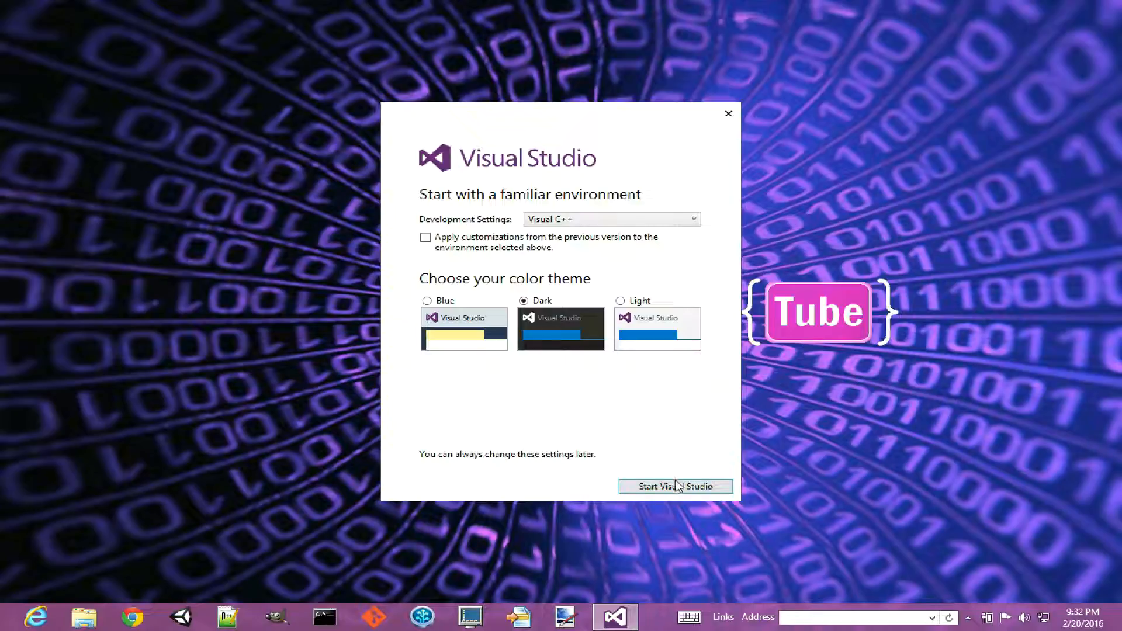
- Start Visual Studio with the chosen settings and wait for the dark Start Page
click(673, 487)
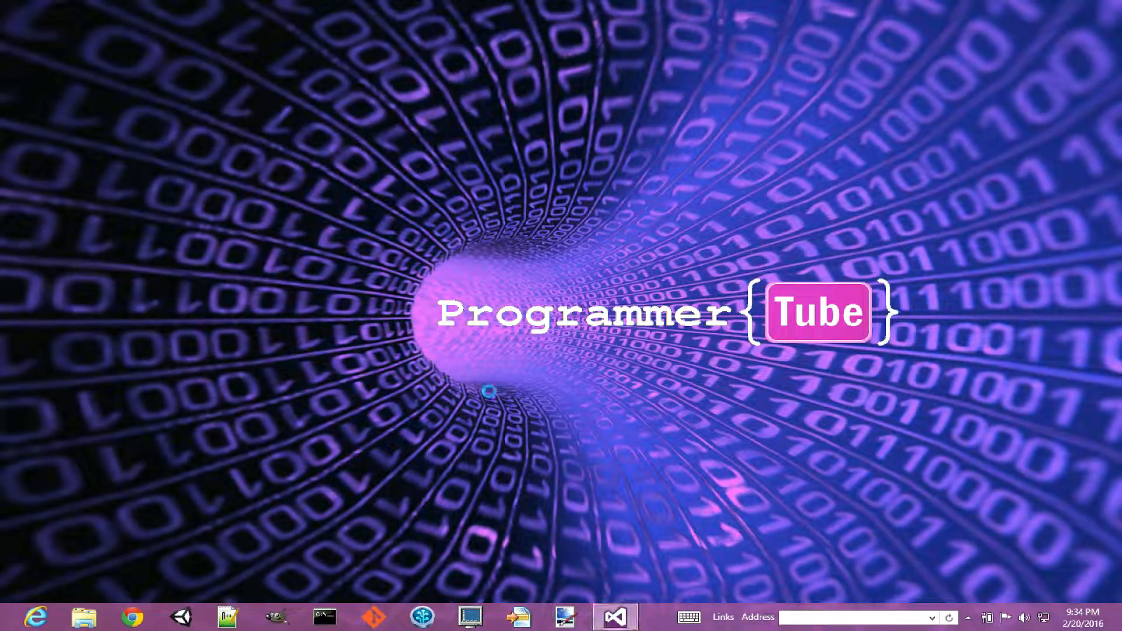
click(614, 617)
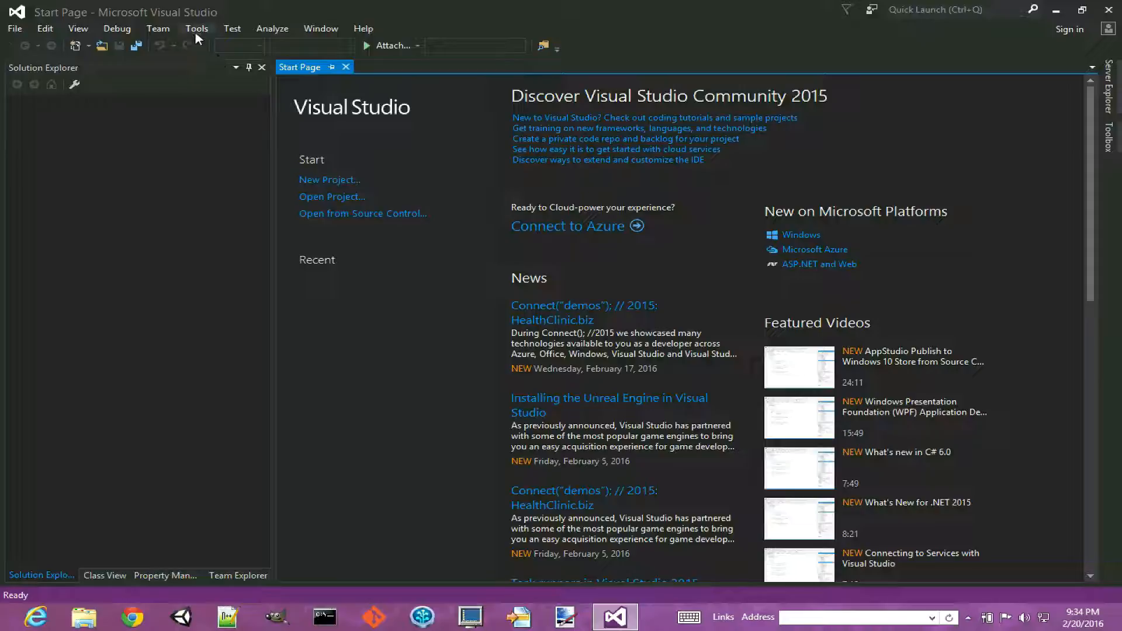
click(196, 28)
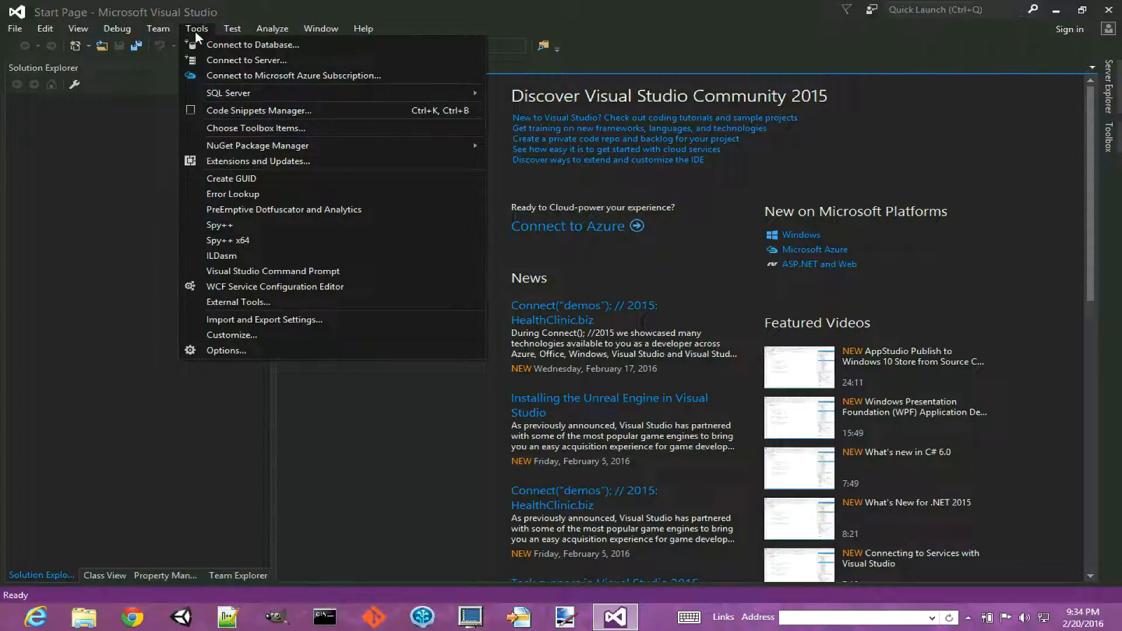
mouse_move(260, 350)
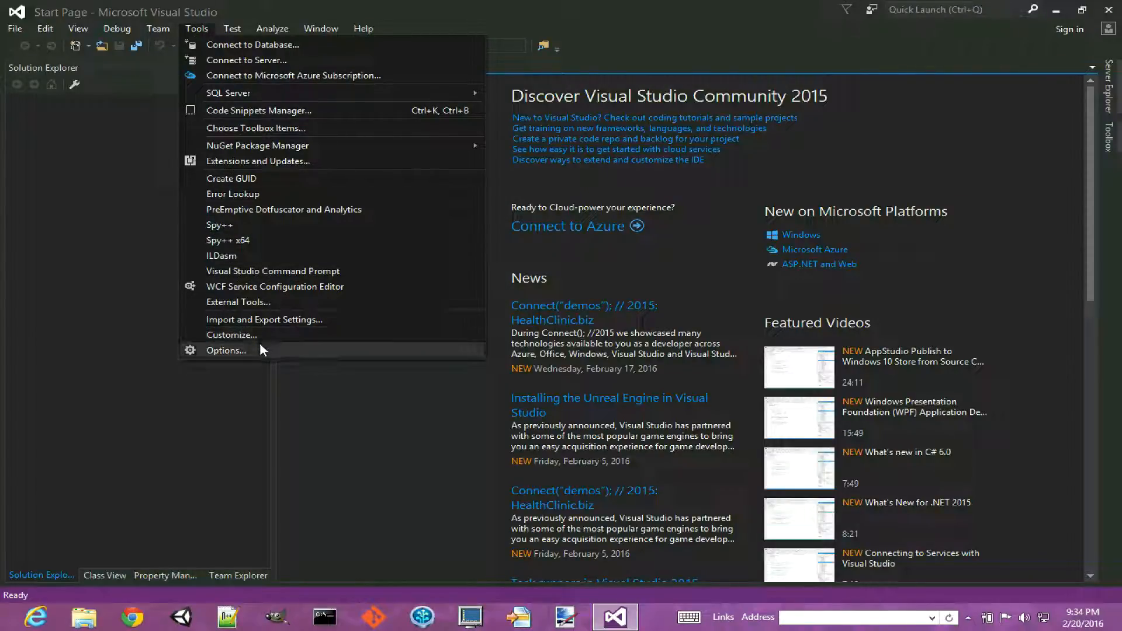
click(226, 350)
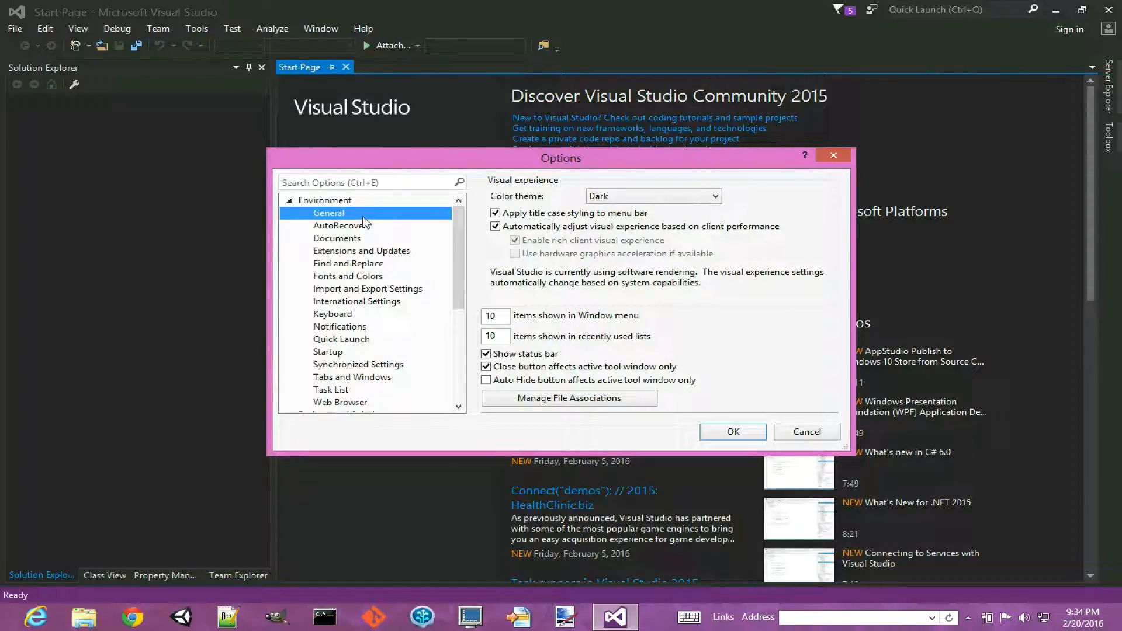
click(651, 197)
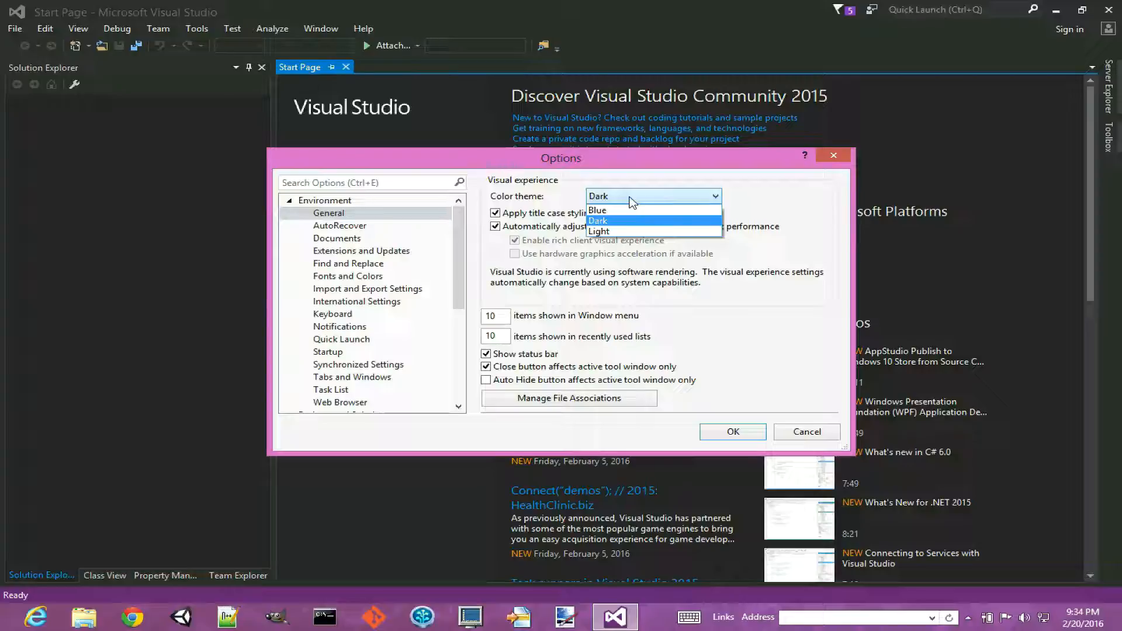
click(599, 220)
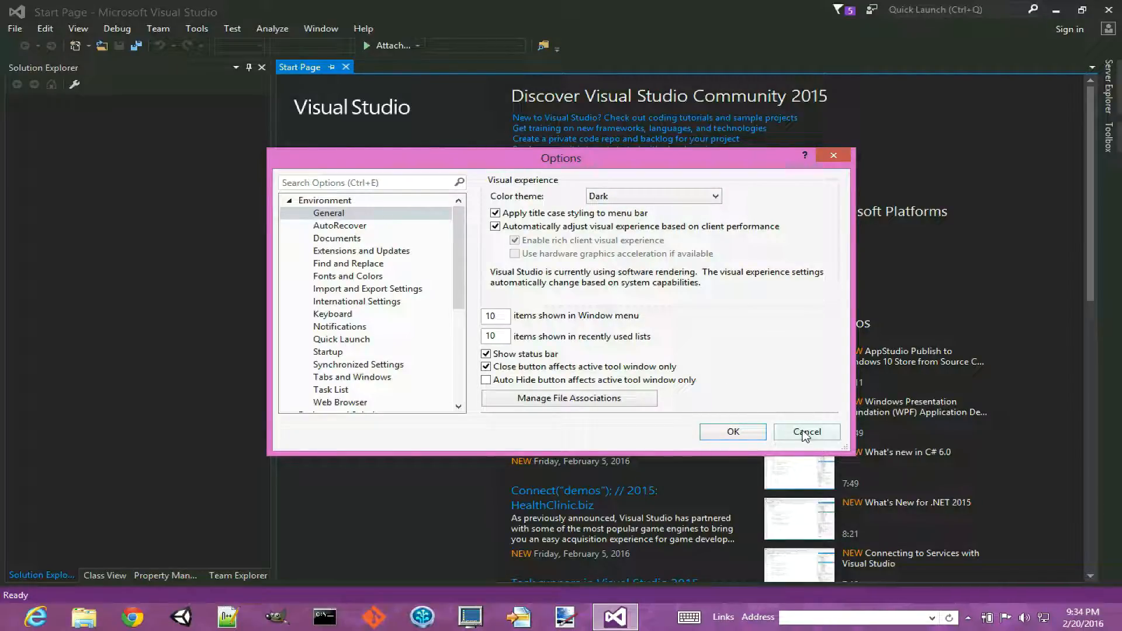
click(804, 431)
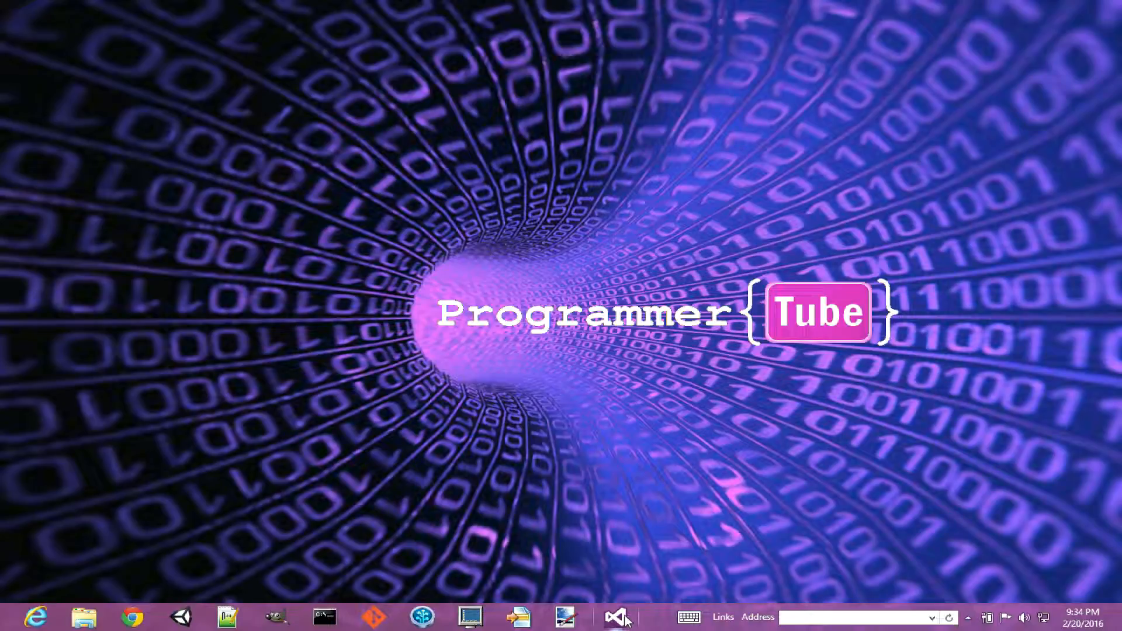
- Relaunch Visual Studio Community 2015 from its pinned taskbar icon
click(615, 617)
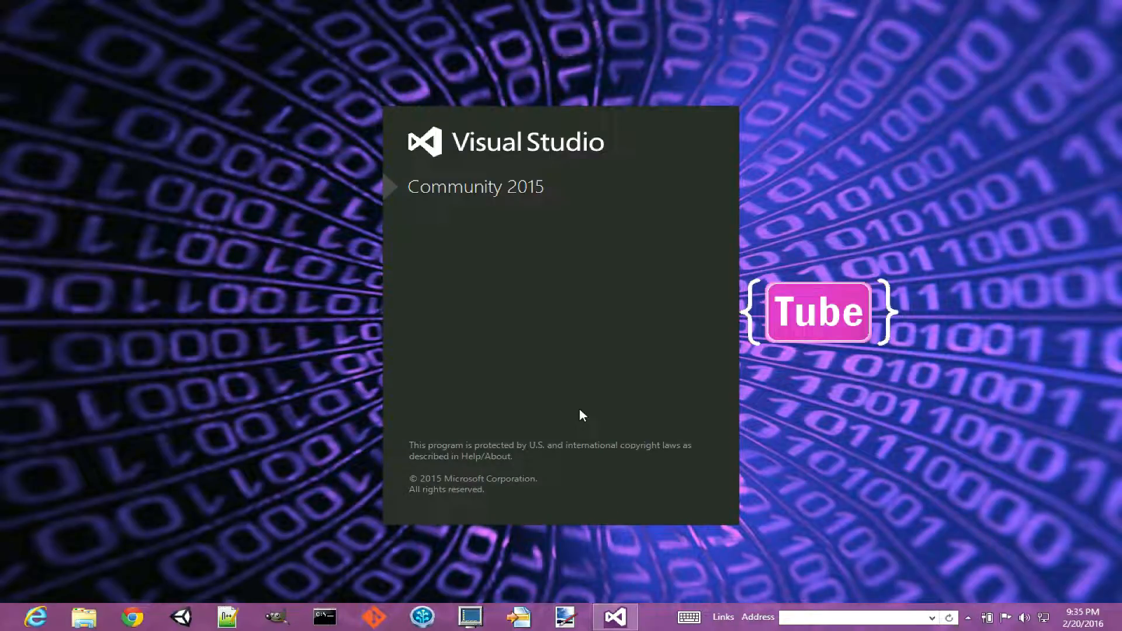